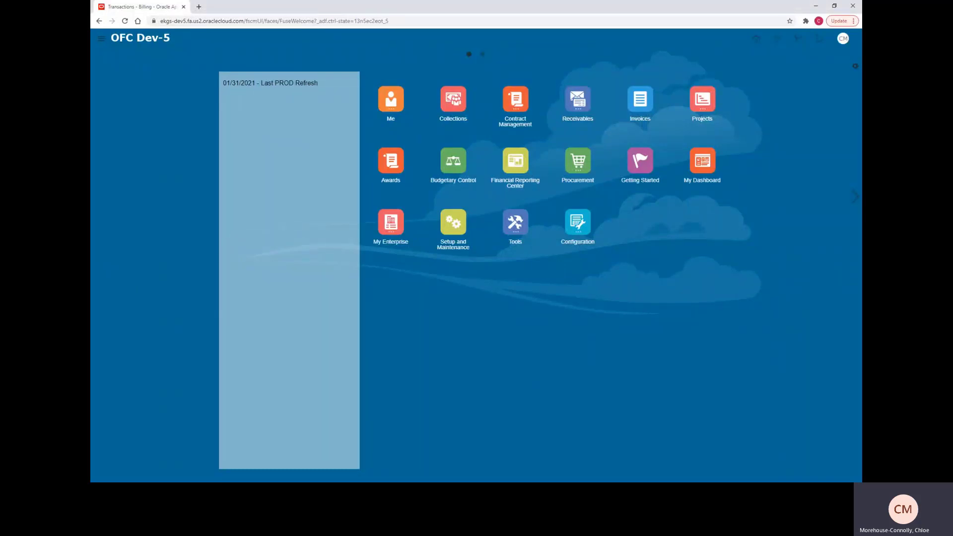
mouse_move(514, 257)
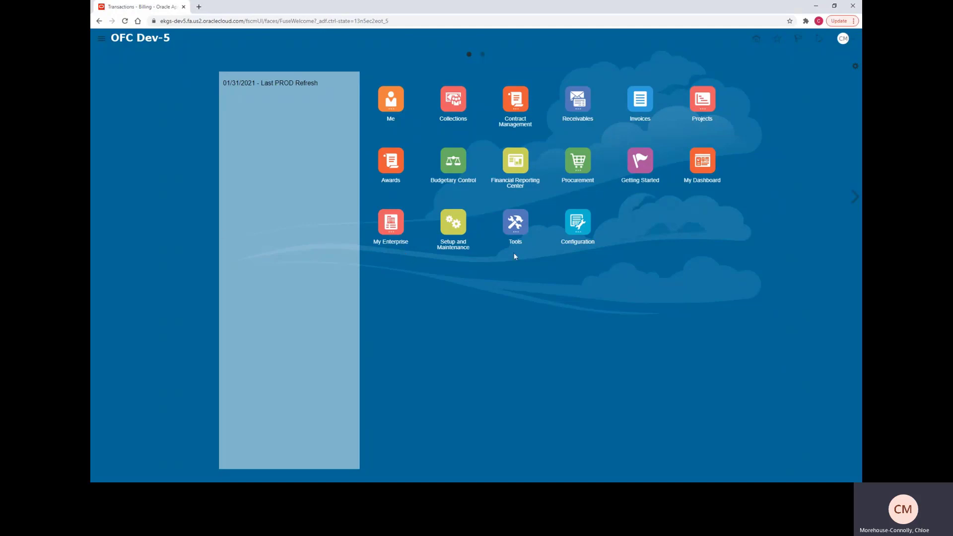
mouse_move(667, 134)
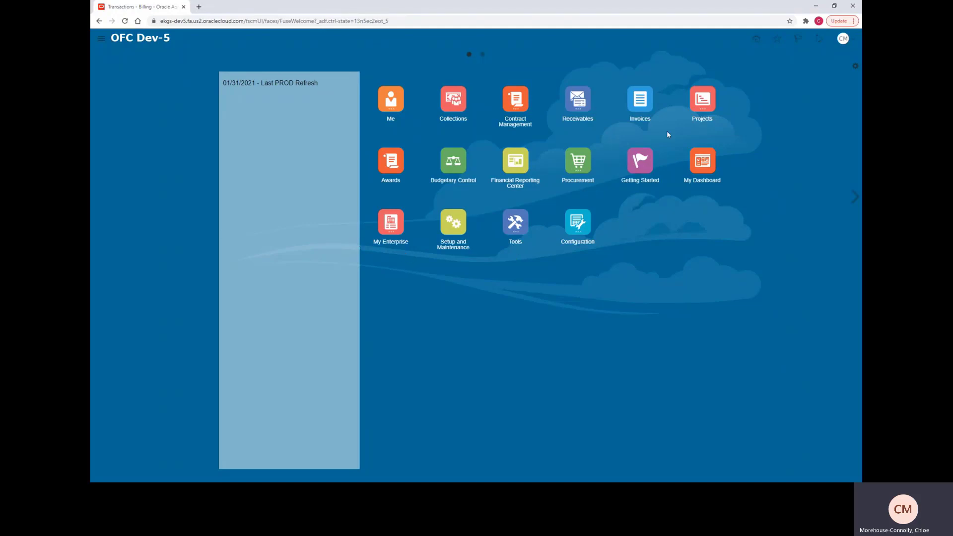
mouse_move(628, 249)
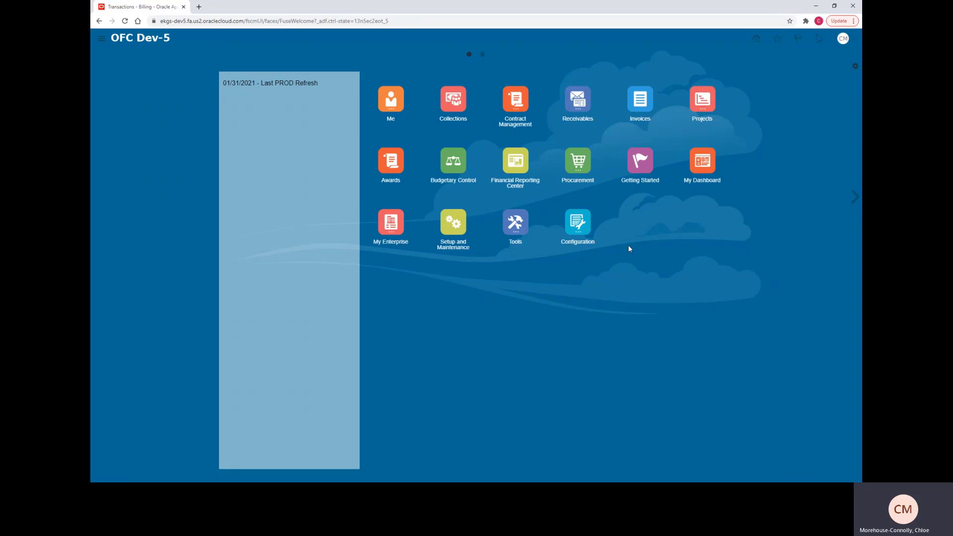
mouse_move(576, 68)
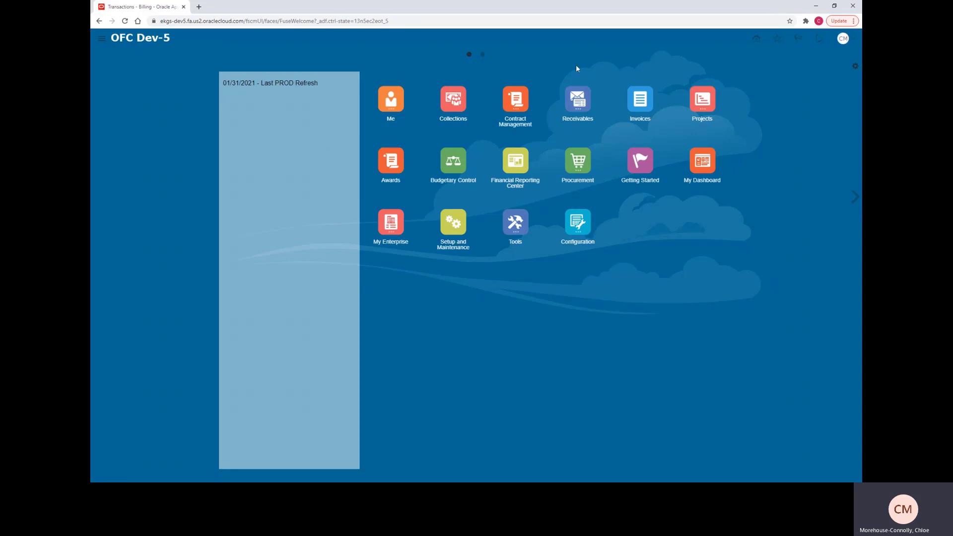
mouse_move(577, 100)
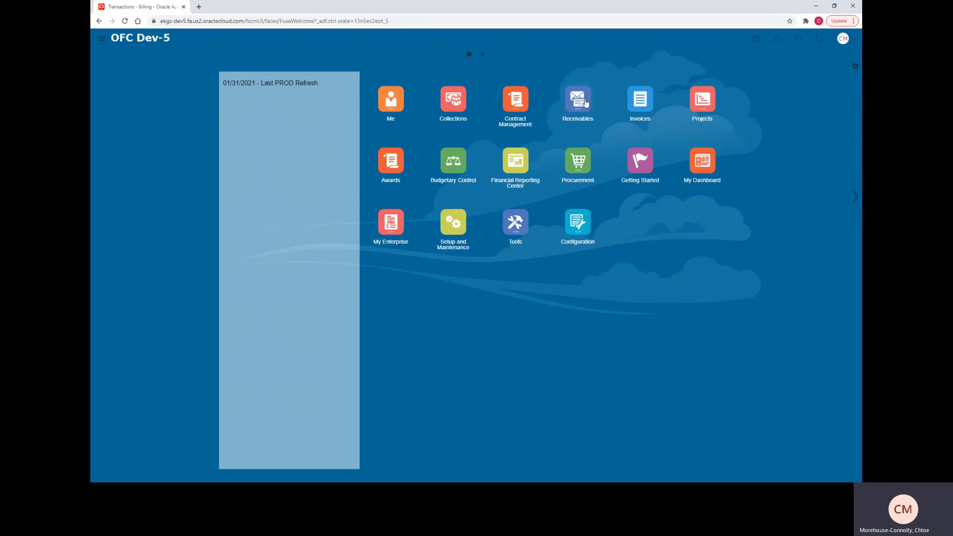
Go to Receivables > Billing to see the incomplete transactions list.
click(577, 100)
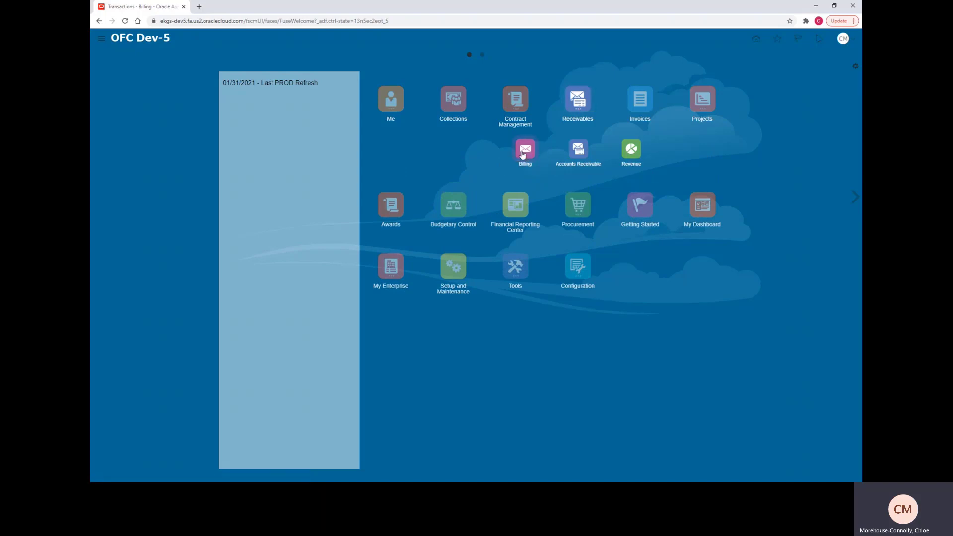
click(524, 150)
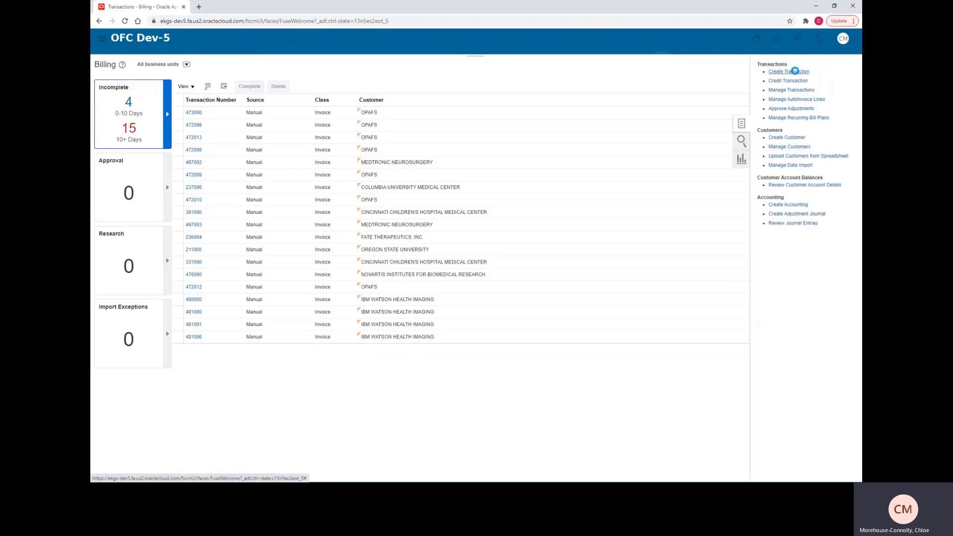
Create a transaction with source Manual and transaction type Invoice.
click(788, 71)
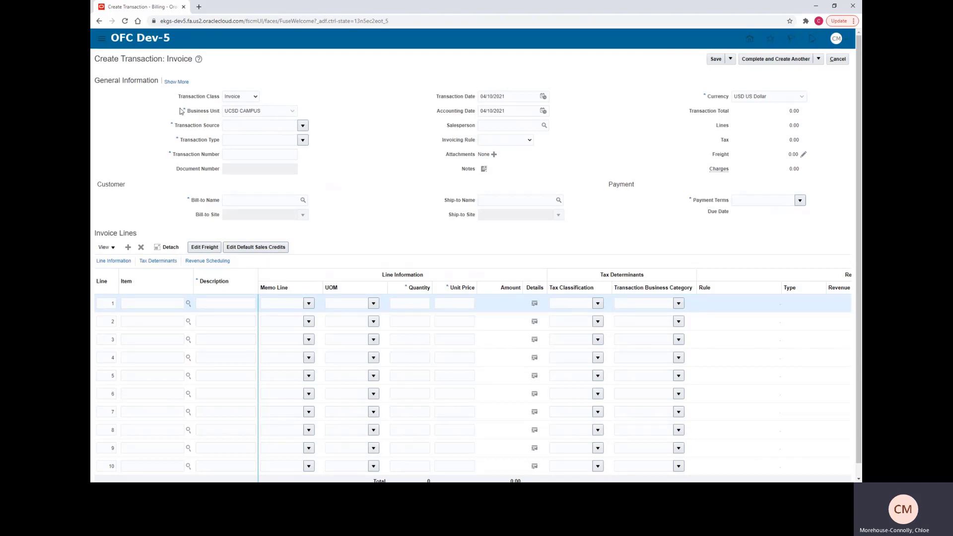
click(302, 125)
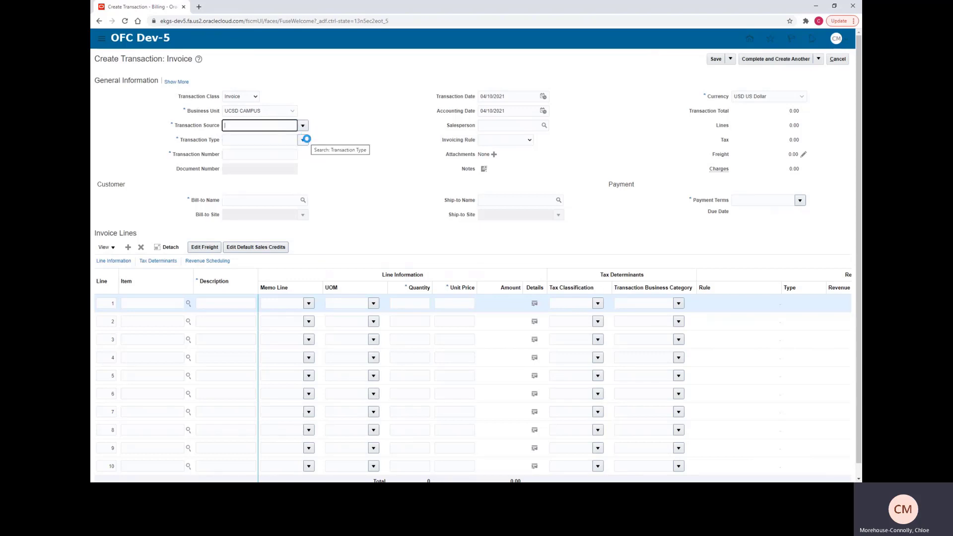
click(303, 138)
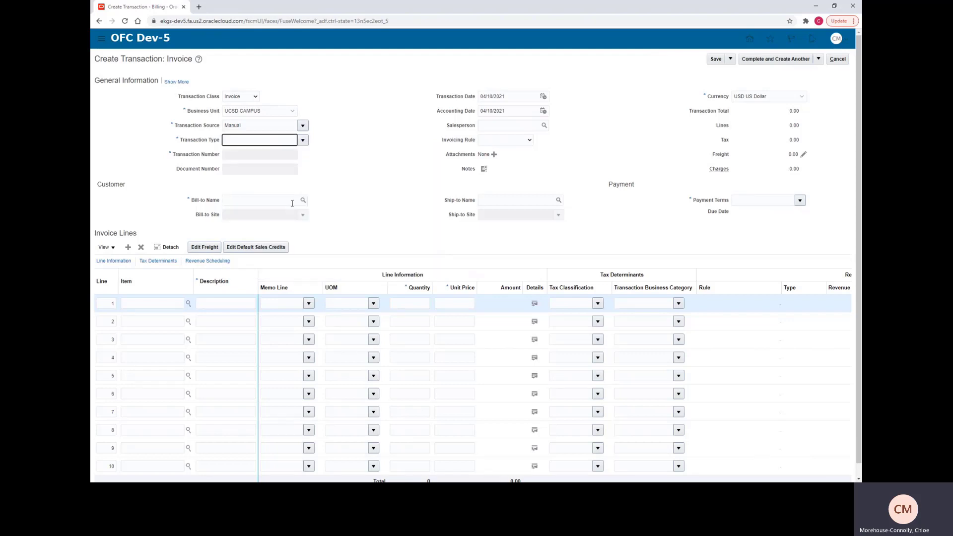
text(Invoice)
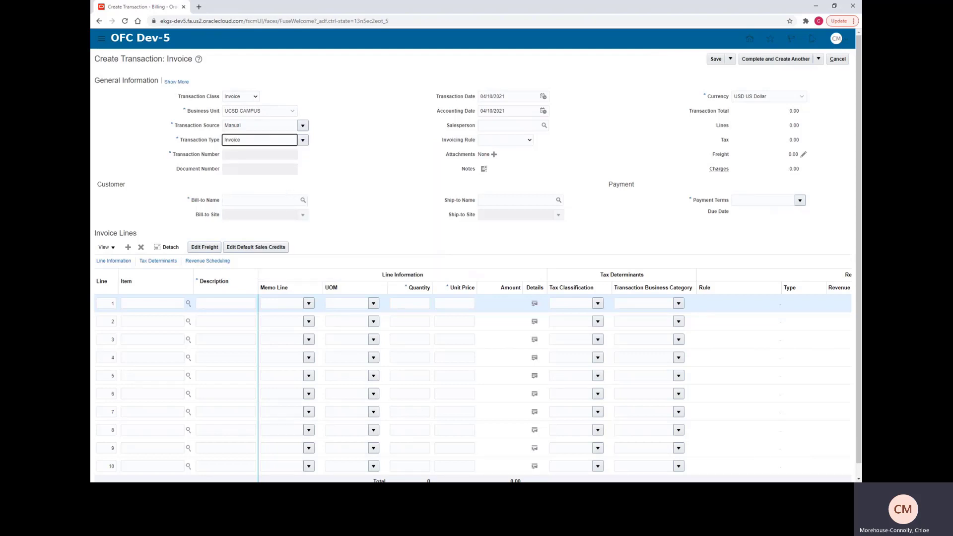
mouse_move(303, 200)
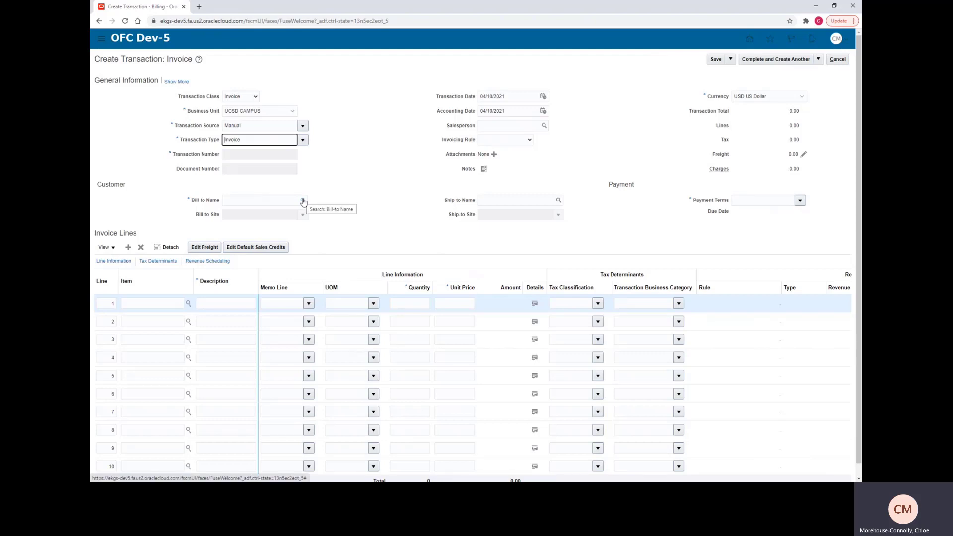
Search bill-to customers for 'IBM Wats' and select the IBM Watson Health account.
click(302, 200)
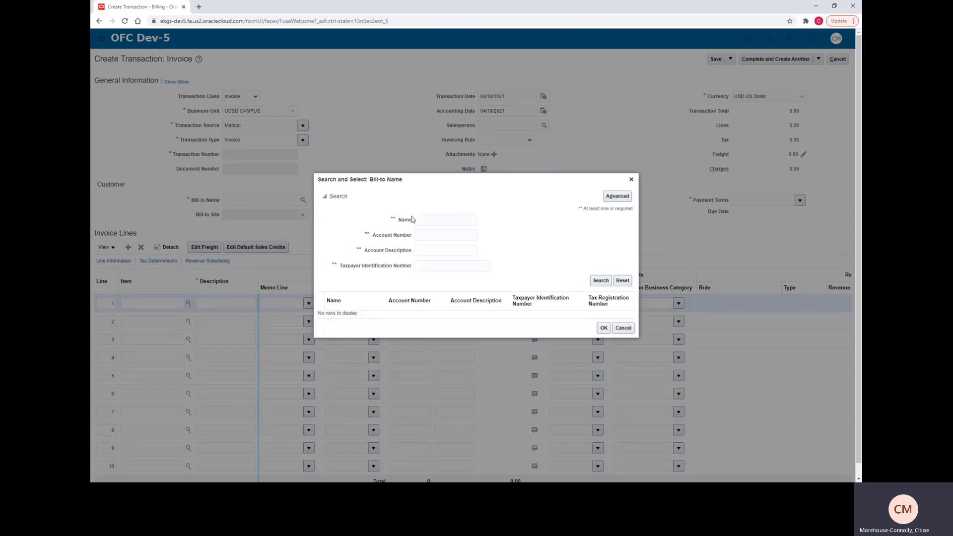
mouse_move(399, 256)
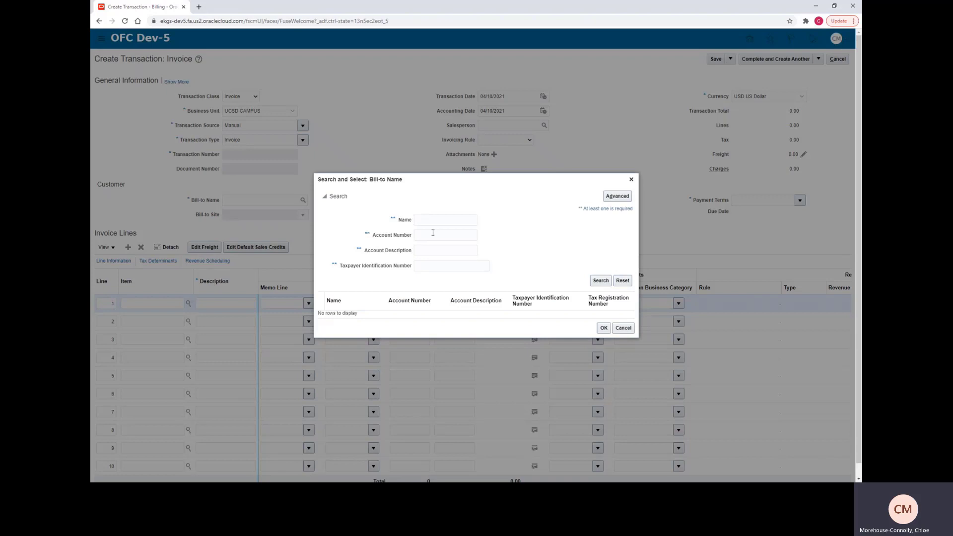
click(446, 219)
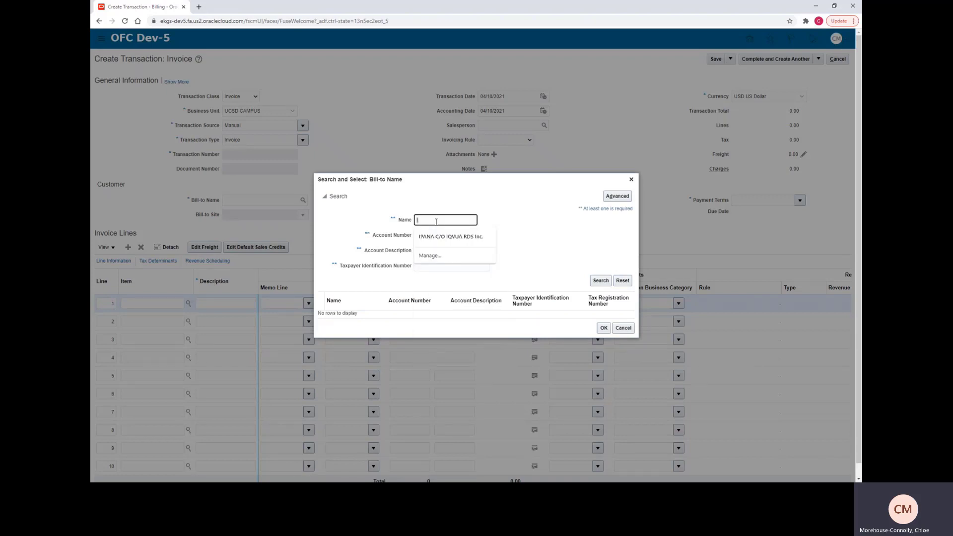
text(IBM Watson)
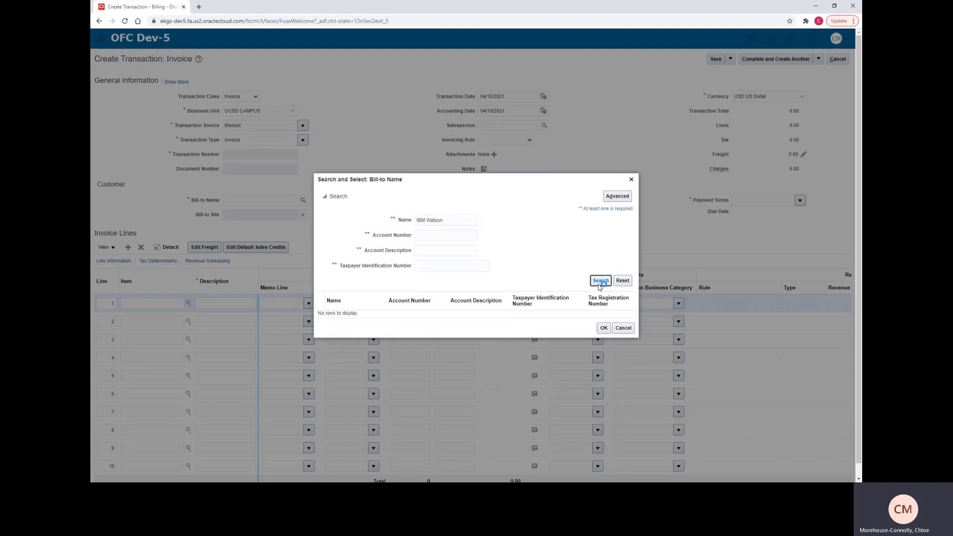
click(600, 280)
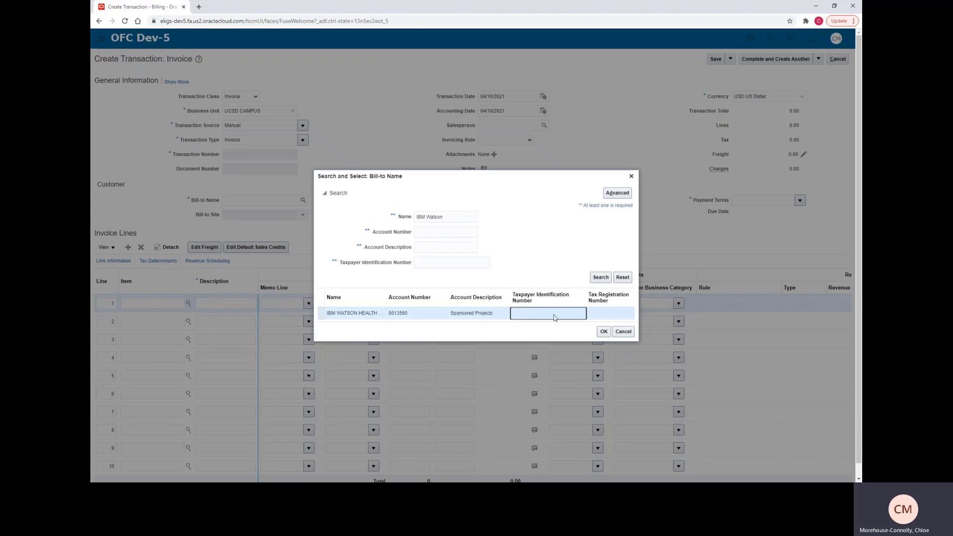
click(603, 331)
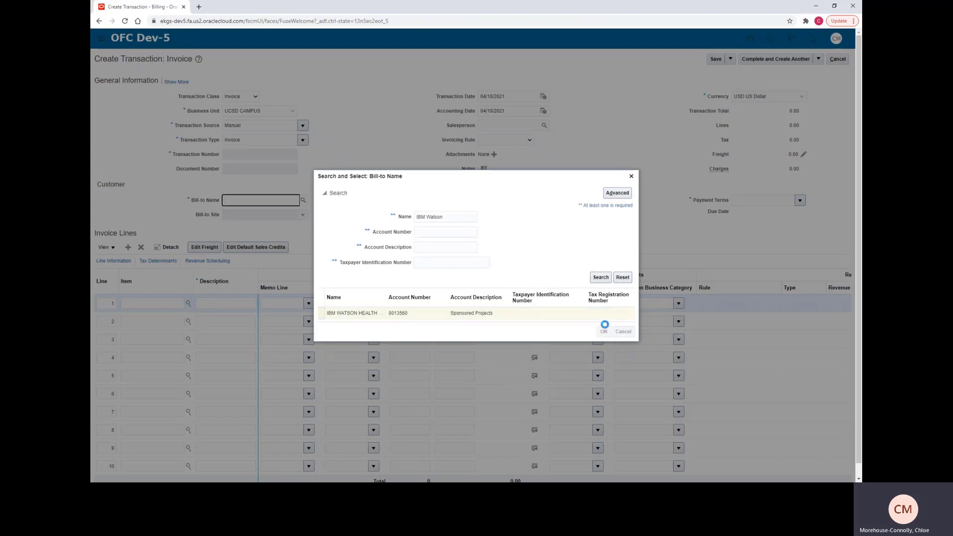
Confirm IBM Watson Health Imaging as bill-to, add a Services line (1 at 500), and give line 2 quantity 5.
click(603, 331)
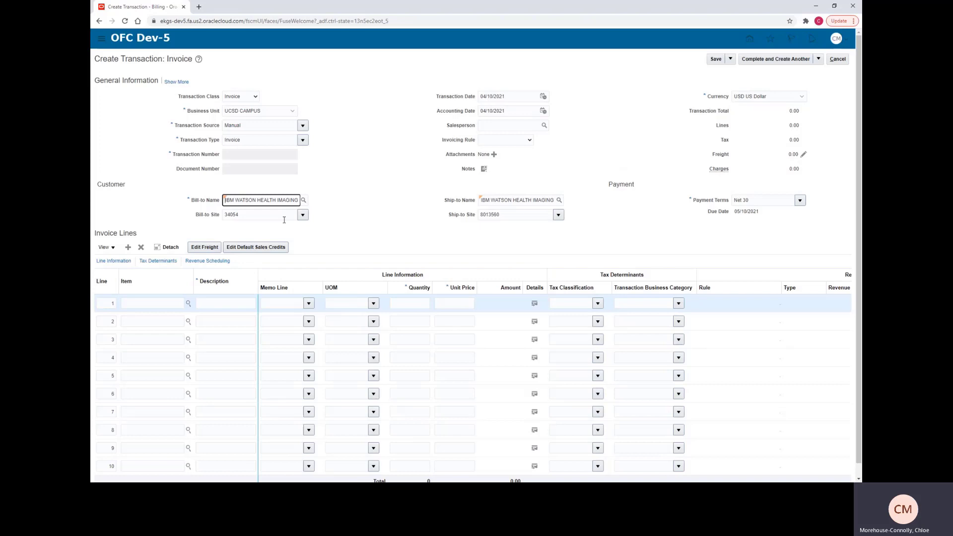
mouse_move(731, 216)
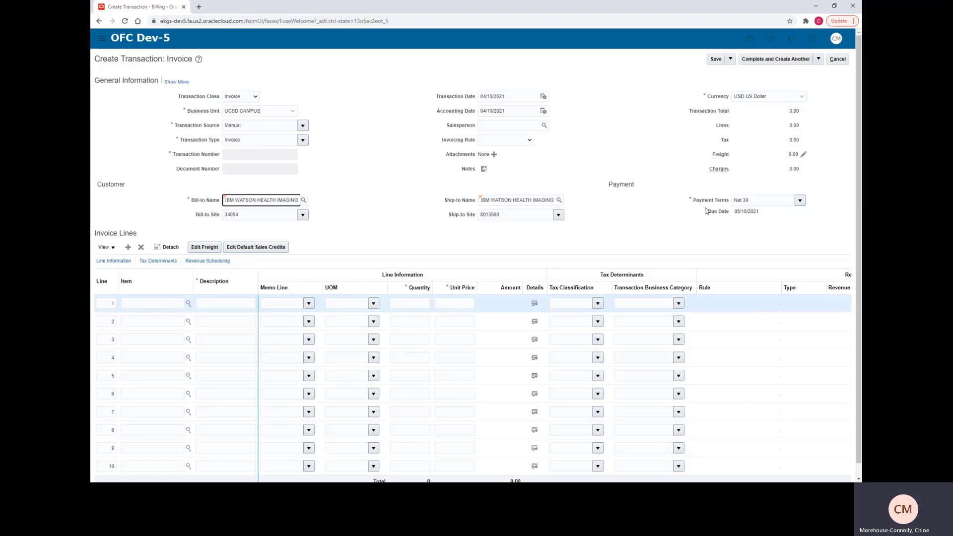
mouse_move(389, 213)
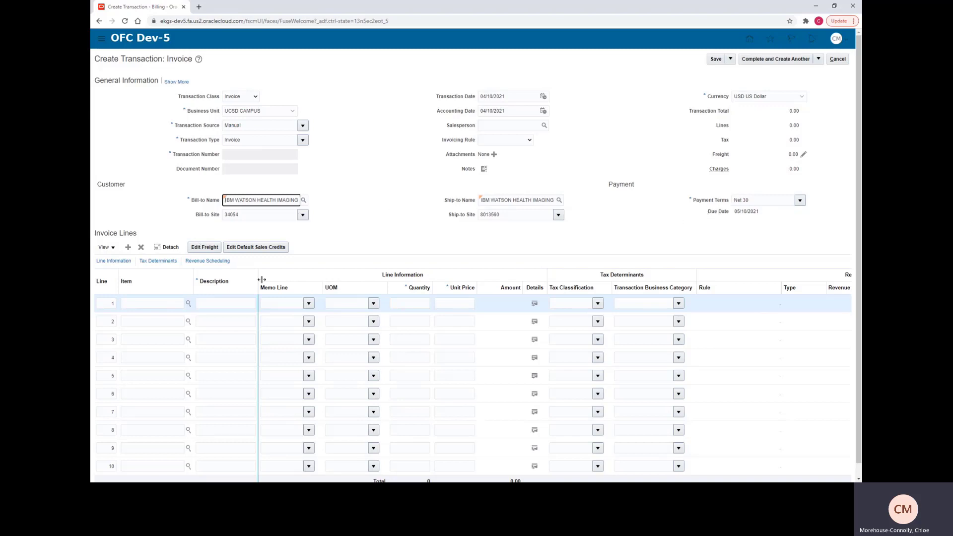
click(225, 303)
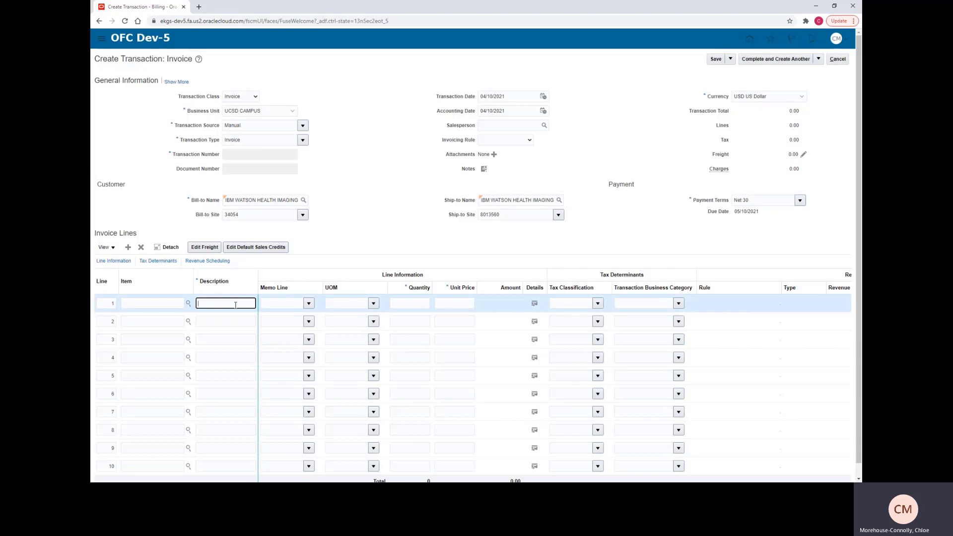
text(Servic)
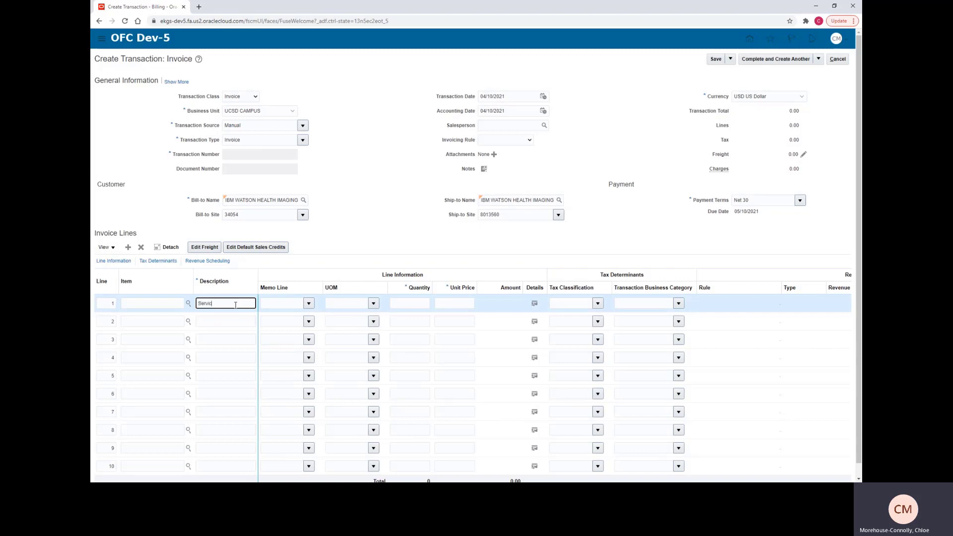
click(408, 302)
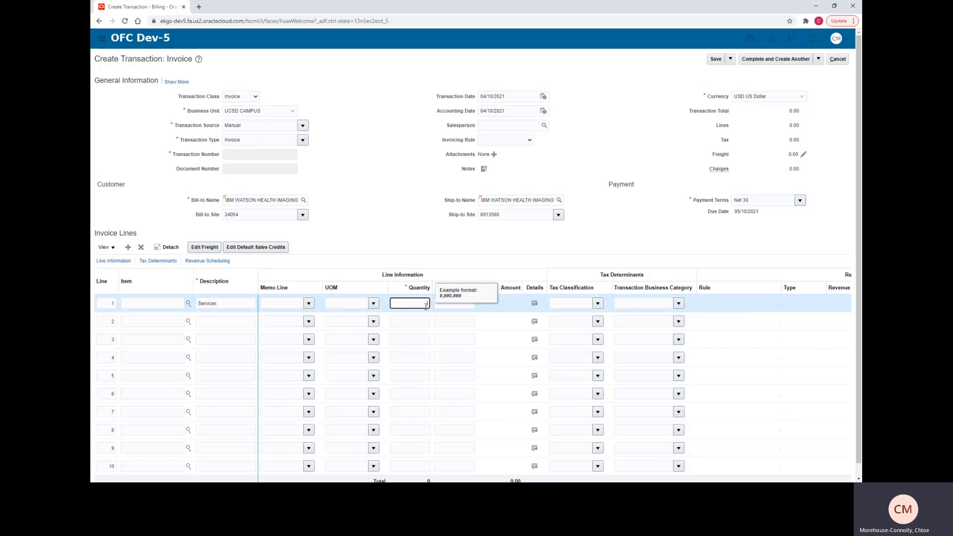
text(1)
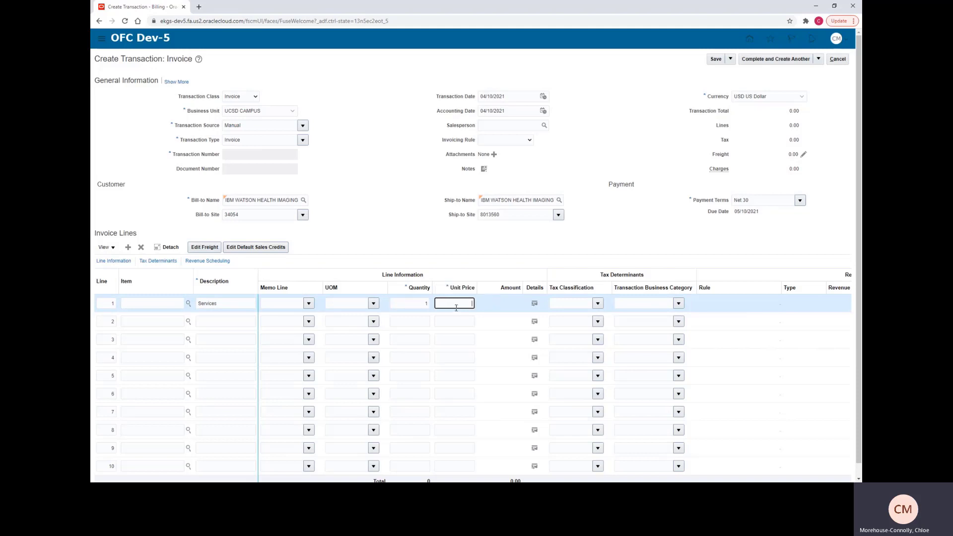
text(500)
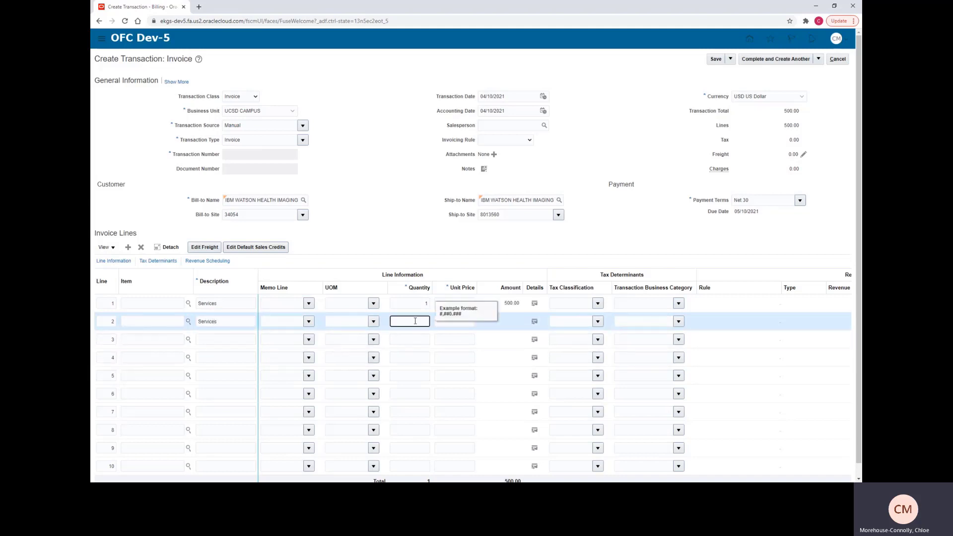
text(5)
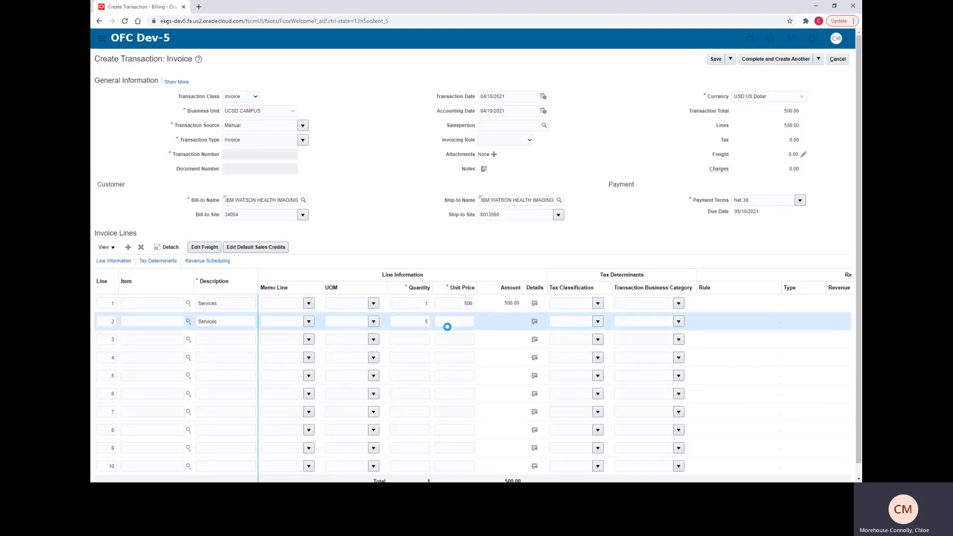
Set line 2 unit price to 200, closing Edit Freight without adding freight.
text(200)
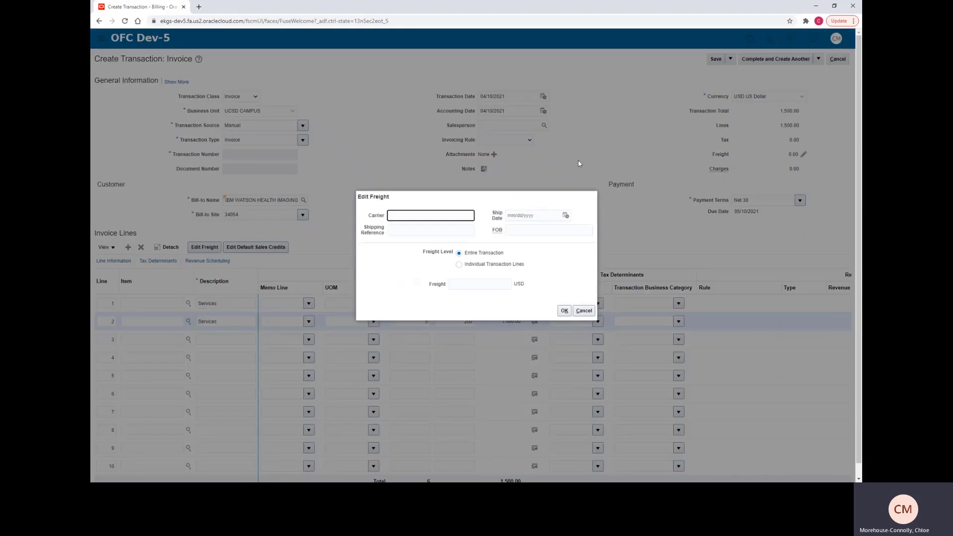
mouse_move(431, 194)
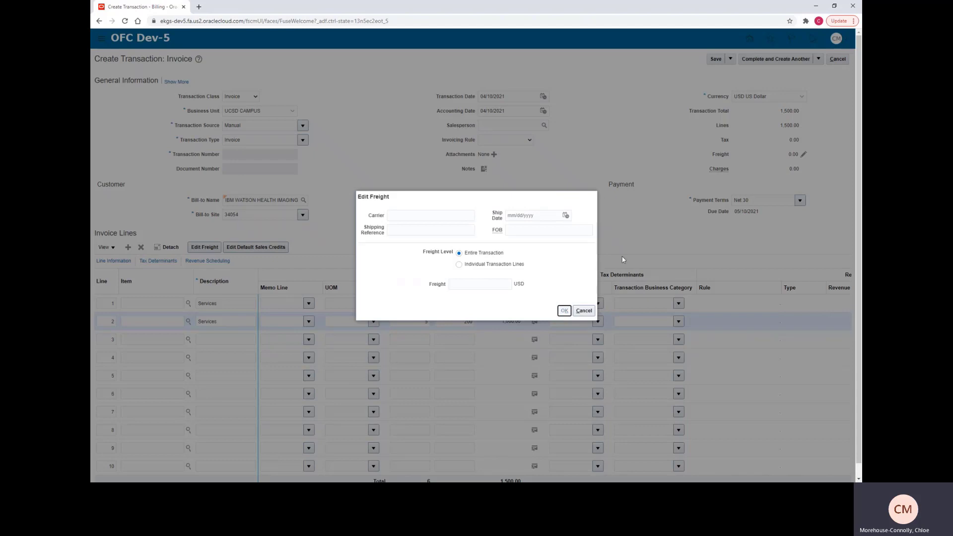
click(564, 310)
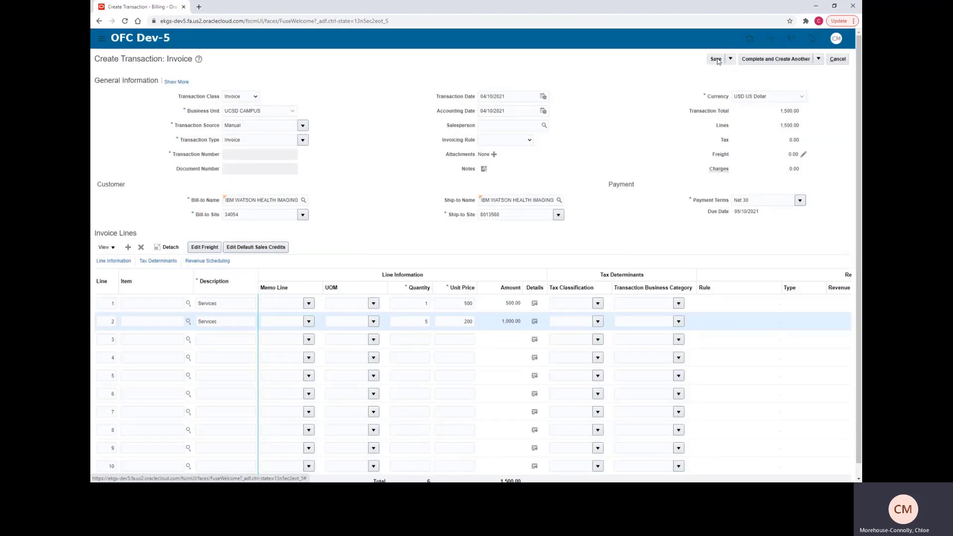
Save the invoice and select its new transaction number 481007.
click(715, 58)
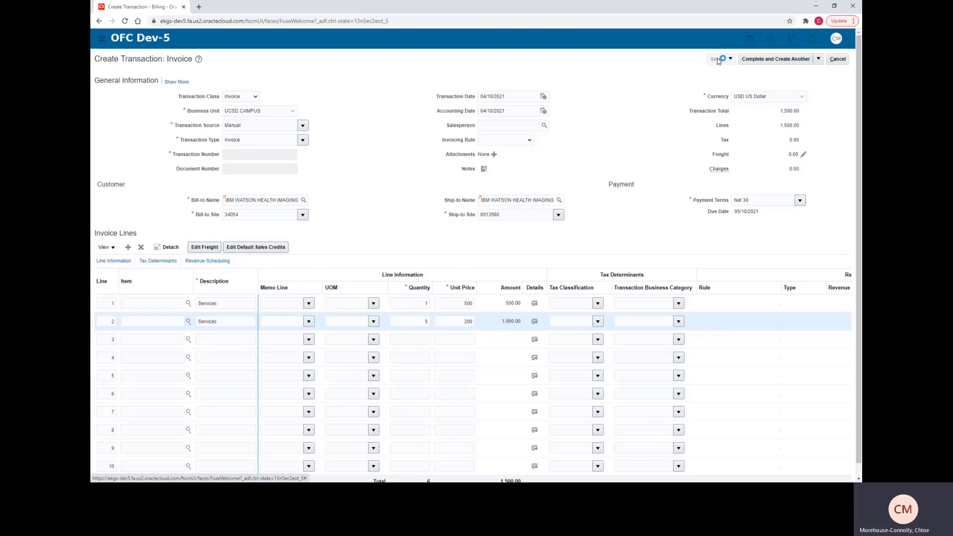
click(716, 59)
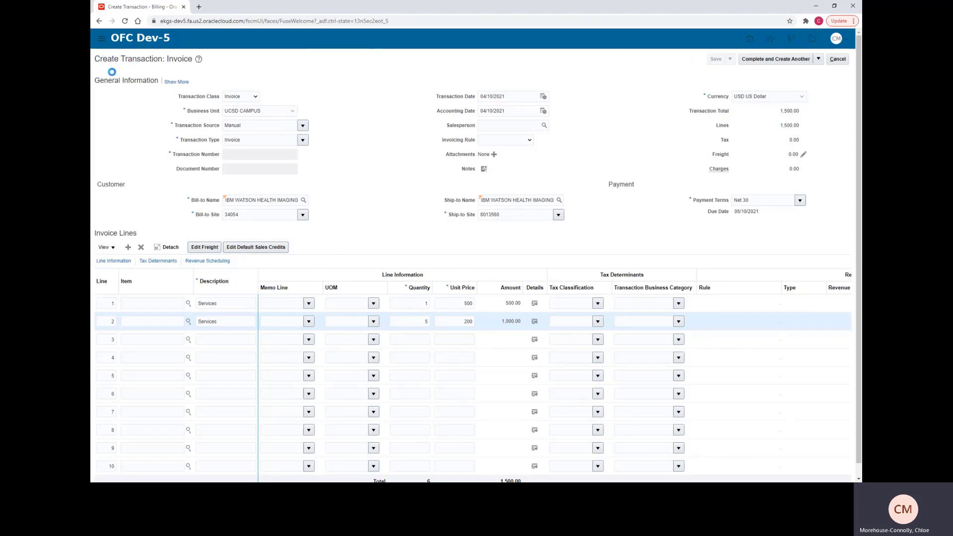
click(715, 58)
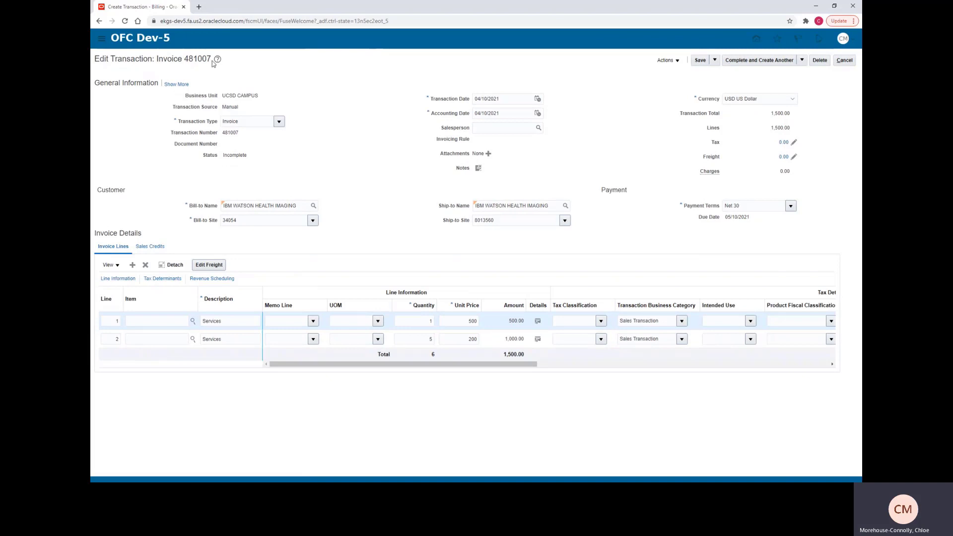
mouse_move(222, 137)
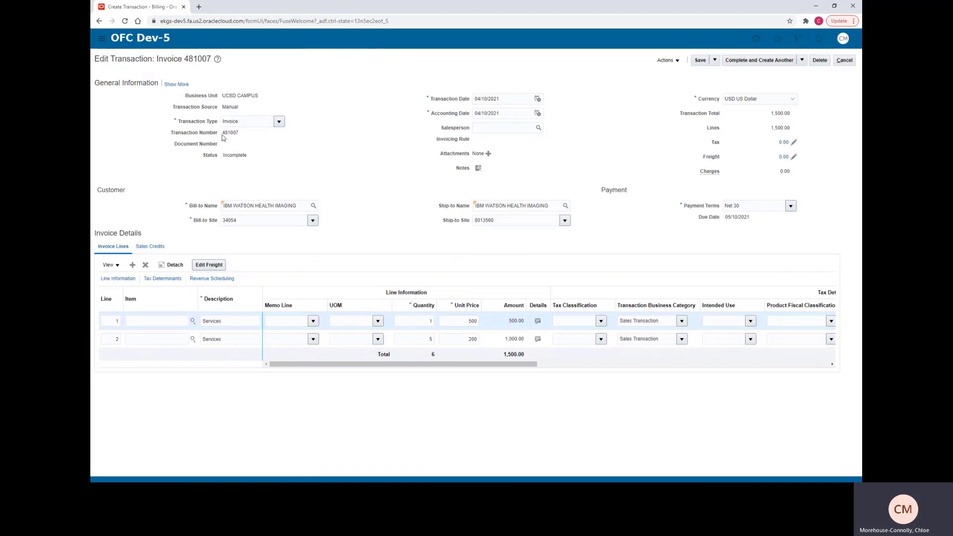
double_click(230, 132)
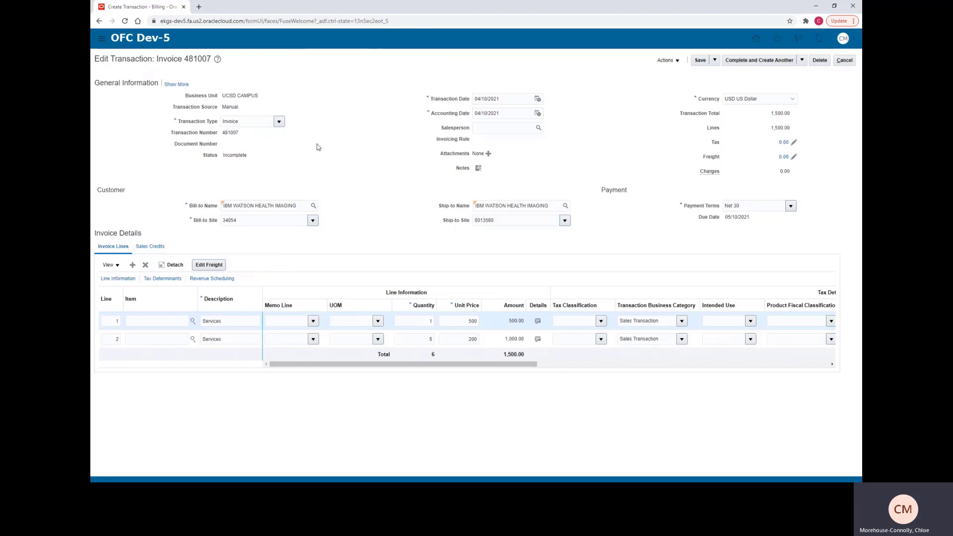
Choose Edit Distributions from Actions, agreeing to save the invoice first.
click(666, 60)
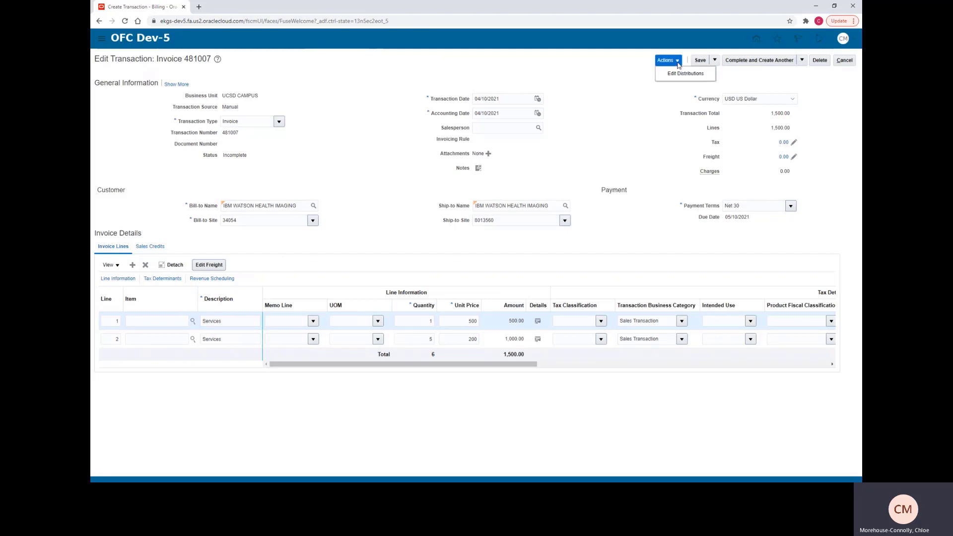
click(684, 73)
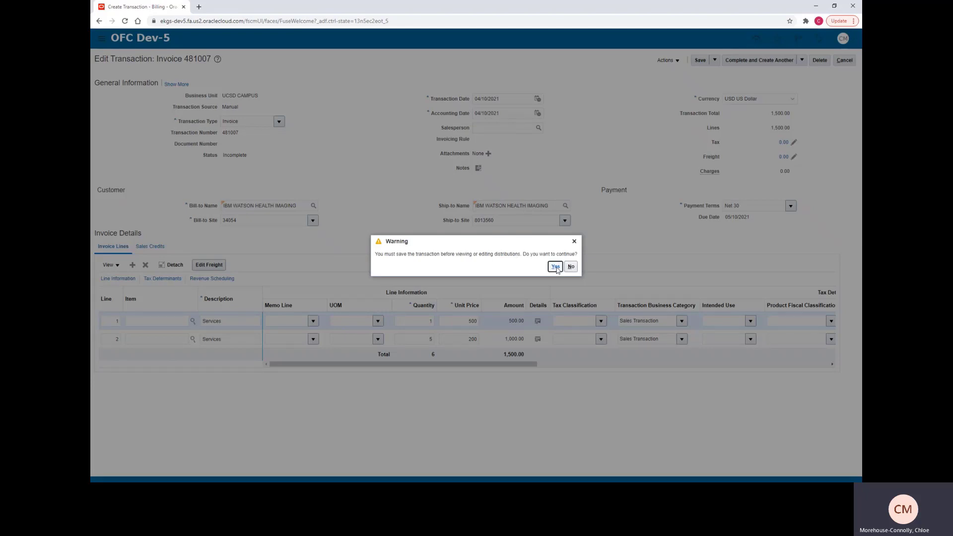
click(553, 266)
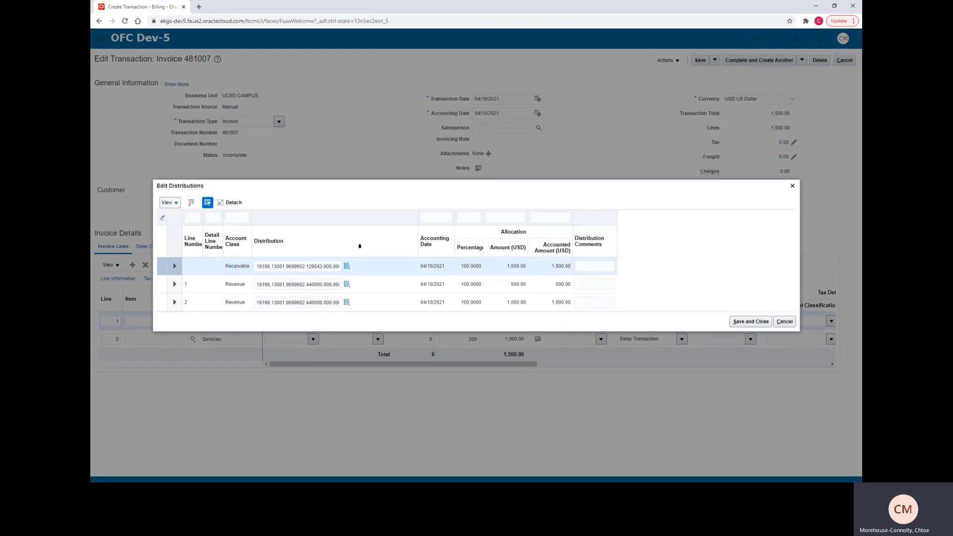
Change the receivable account to entity 16170, fund 11000, financial unit 7000007 and save.
click(346, 266)
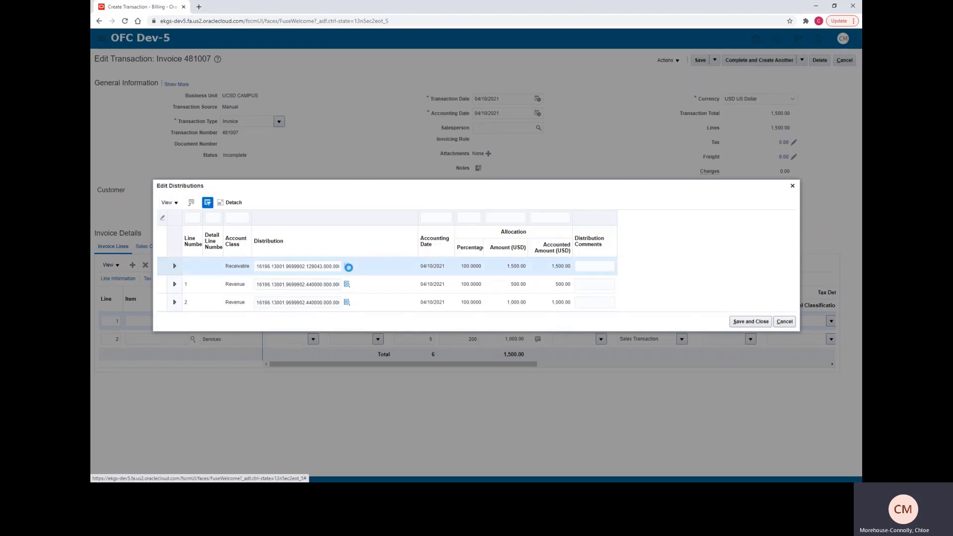
click(348, 266)
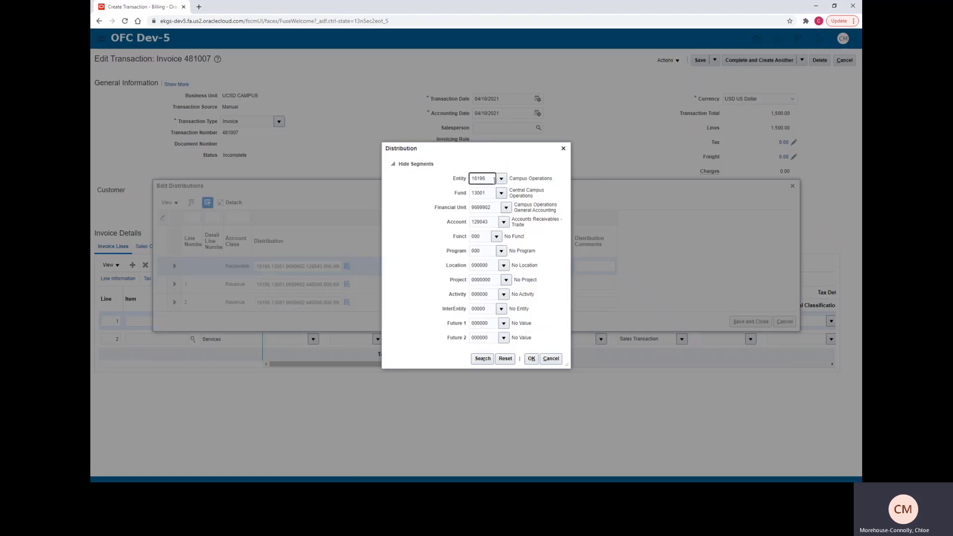
triple_click(481, 178)
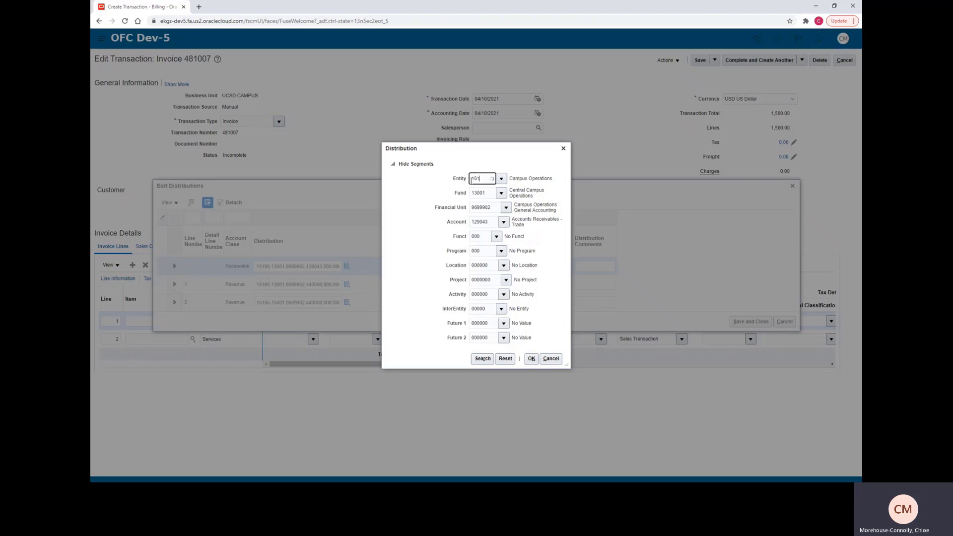
text(16170)
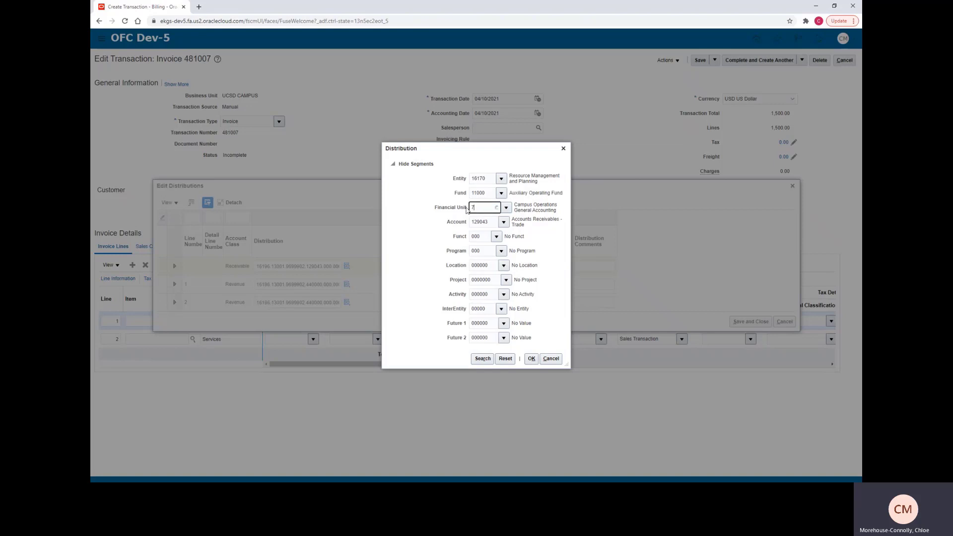
text(000007)
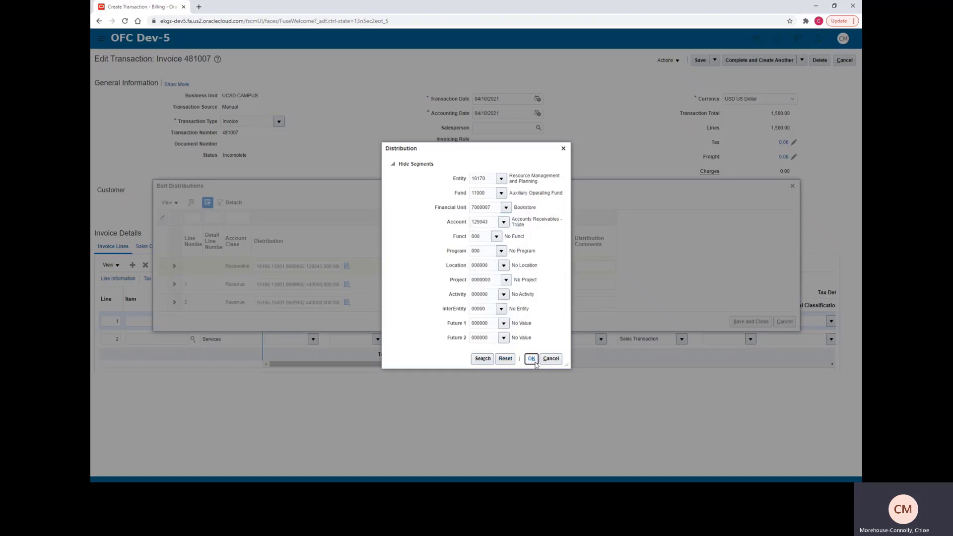
click(530, 358)
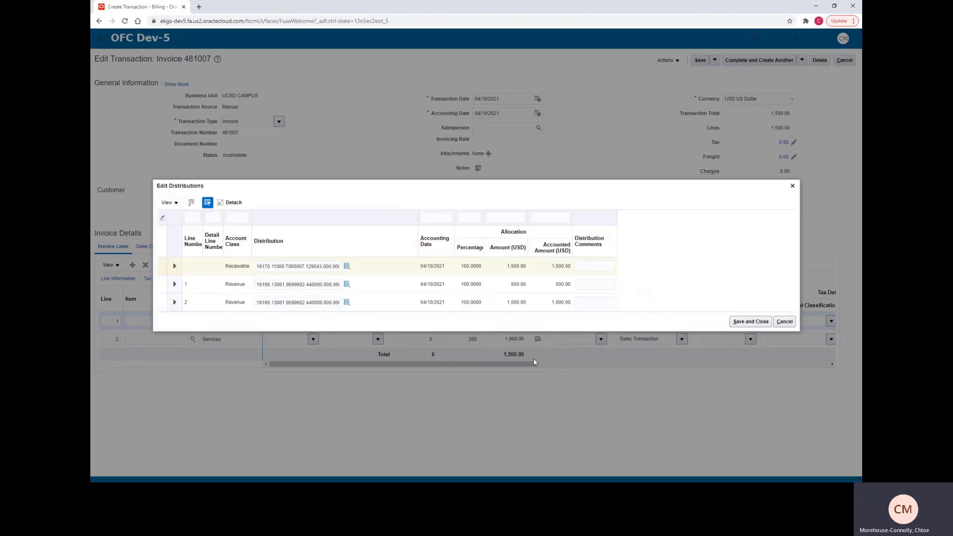
mouse_move(331, 276)
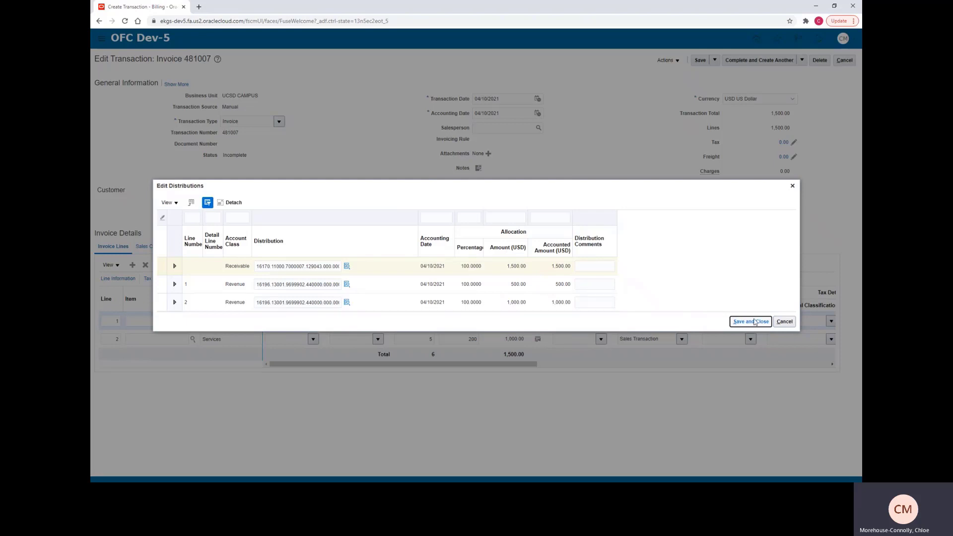
click(750, 321)
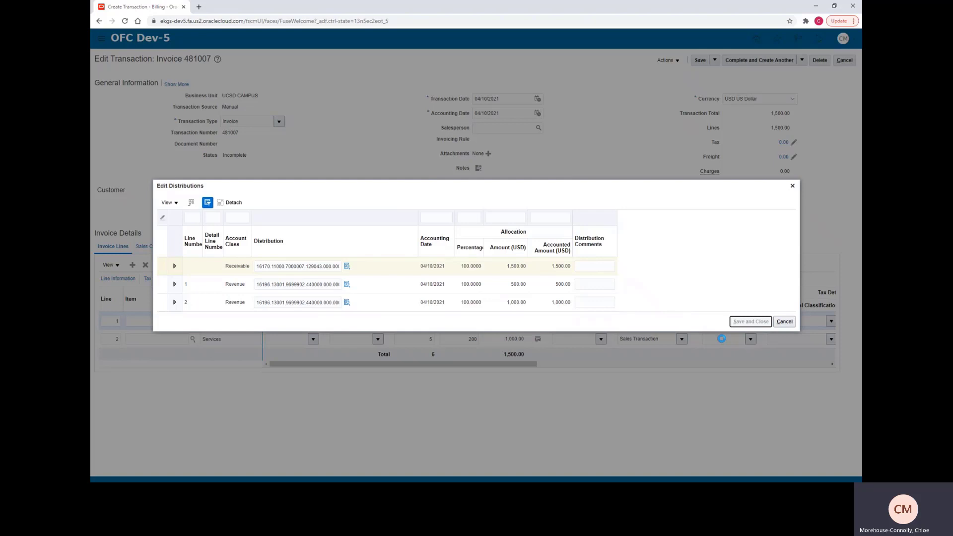
Enter special instructions 'Test demo' and PO number 123456 in the Miscellaneous details.
click(783, 321)
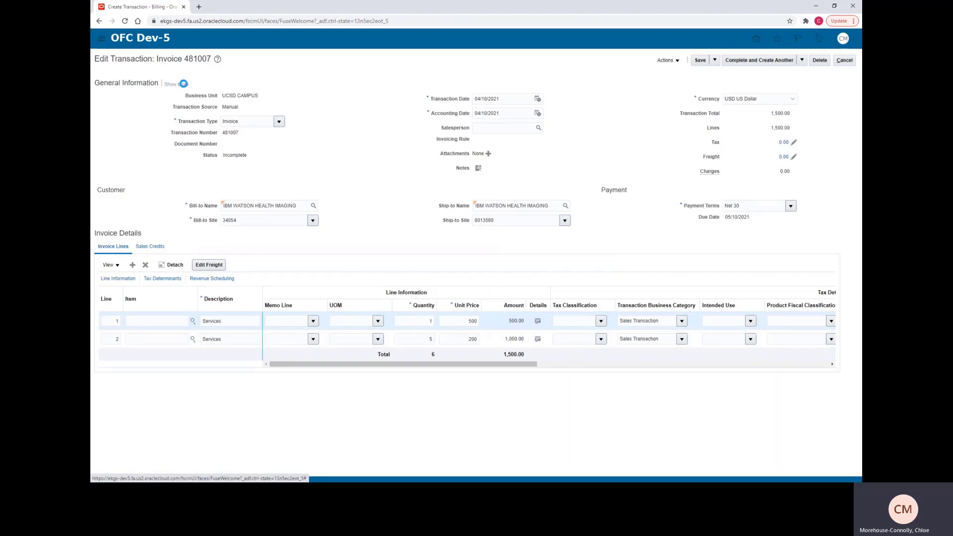
click(171, 84)
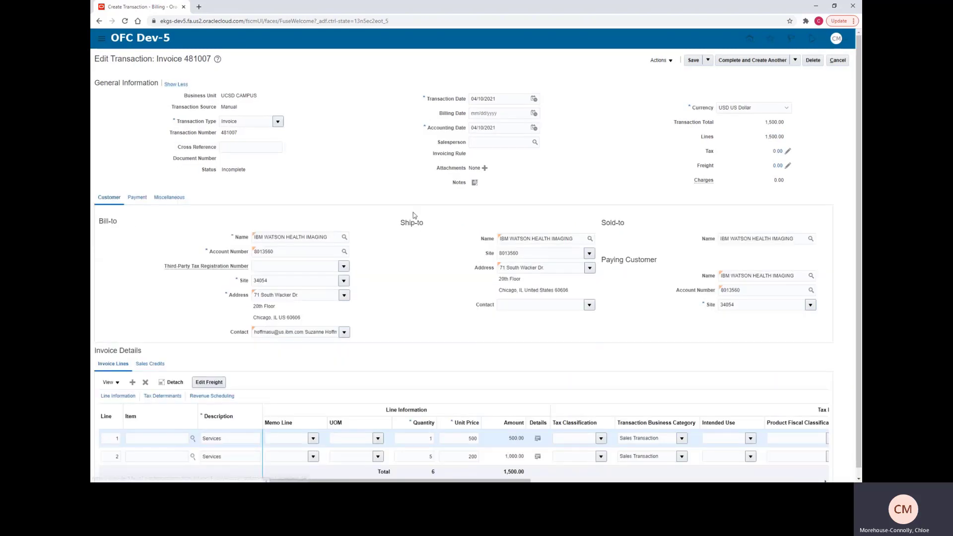
mouse_move(457, 351)
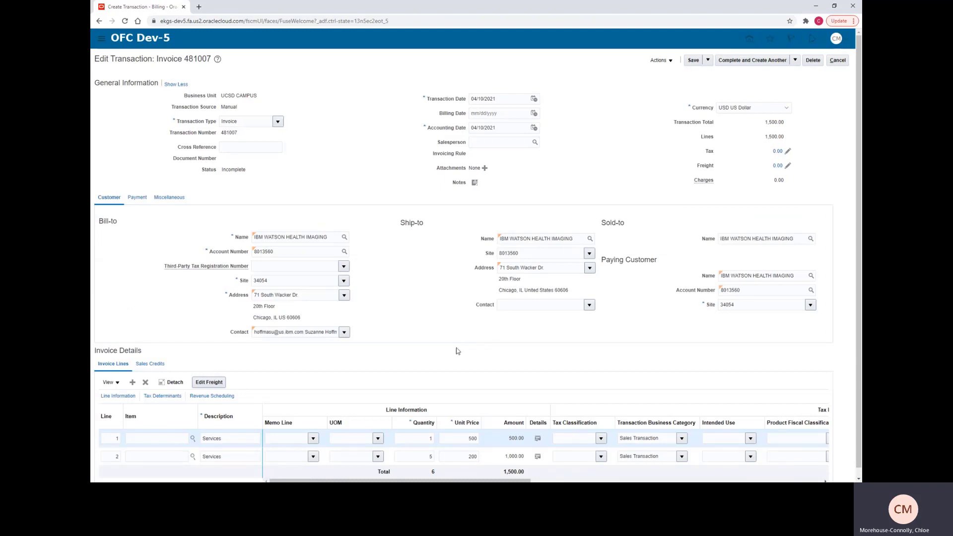
mouse_move(231, 208)
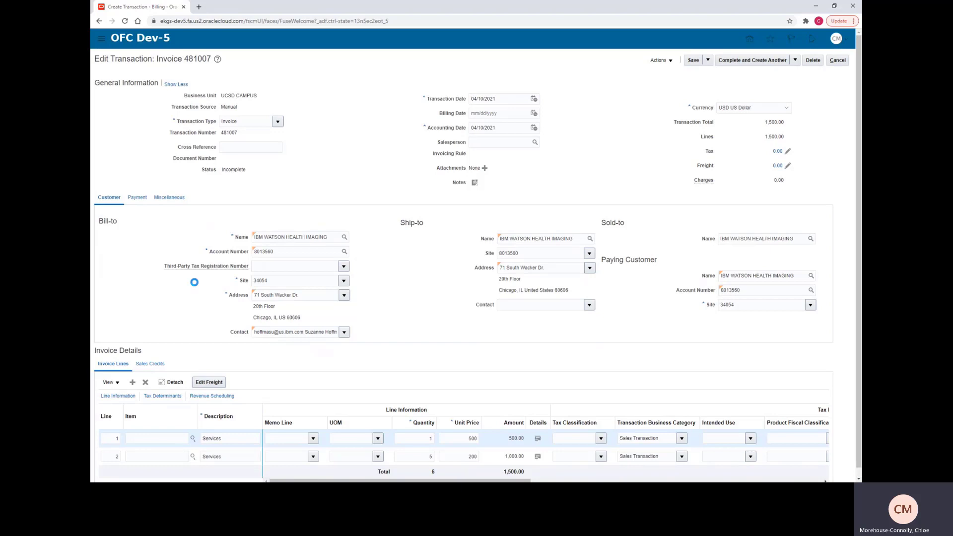
click(169, 197)
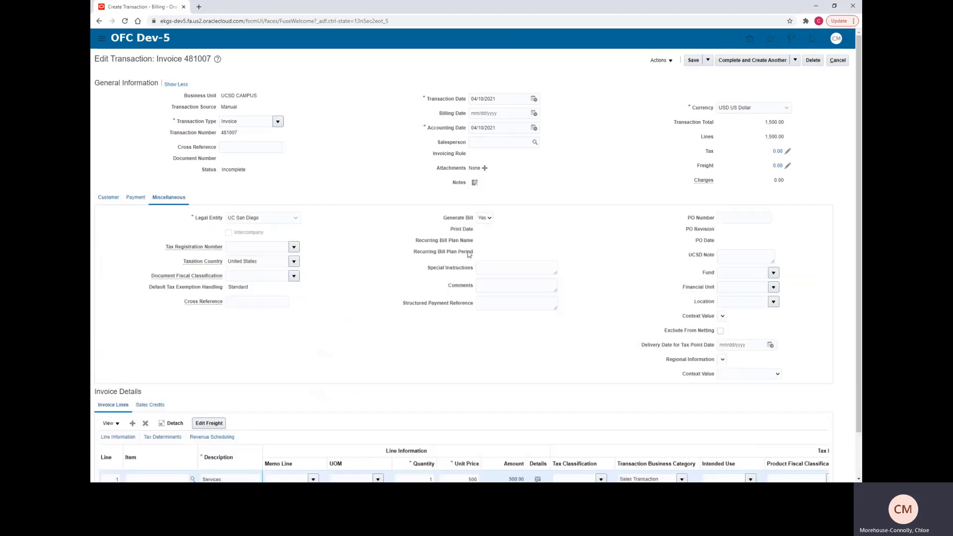
click(515, 268)
text(Test)
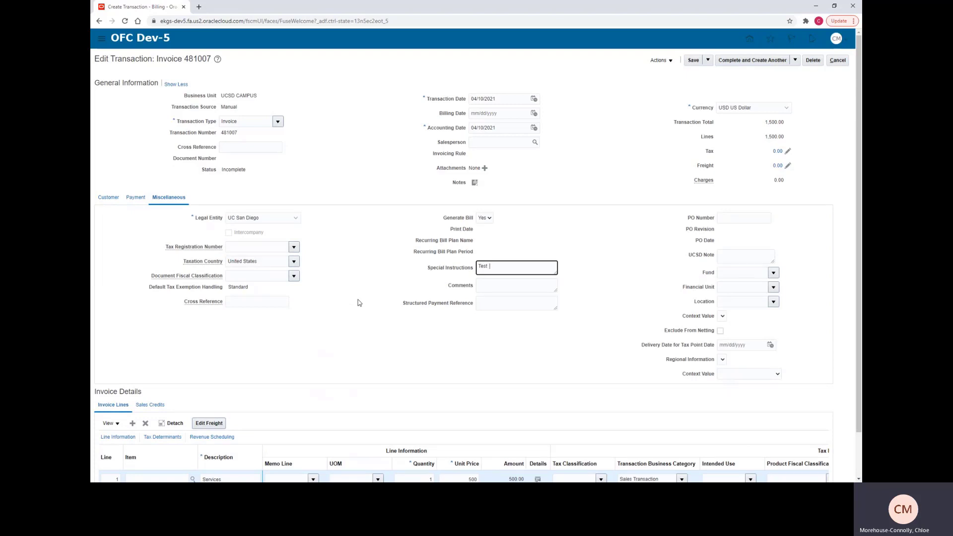
text(demo)
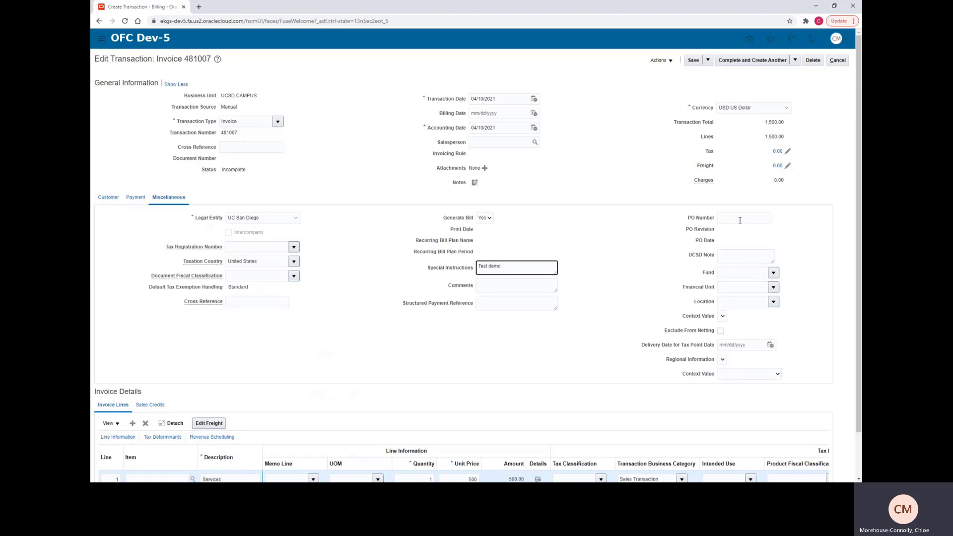
click(744, 217)
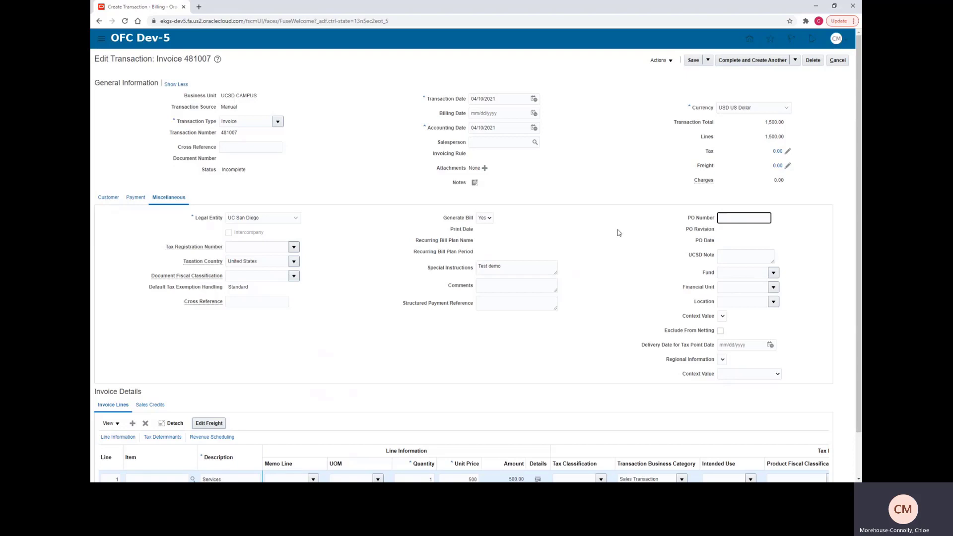
text(123456)
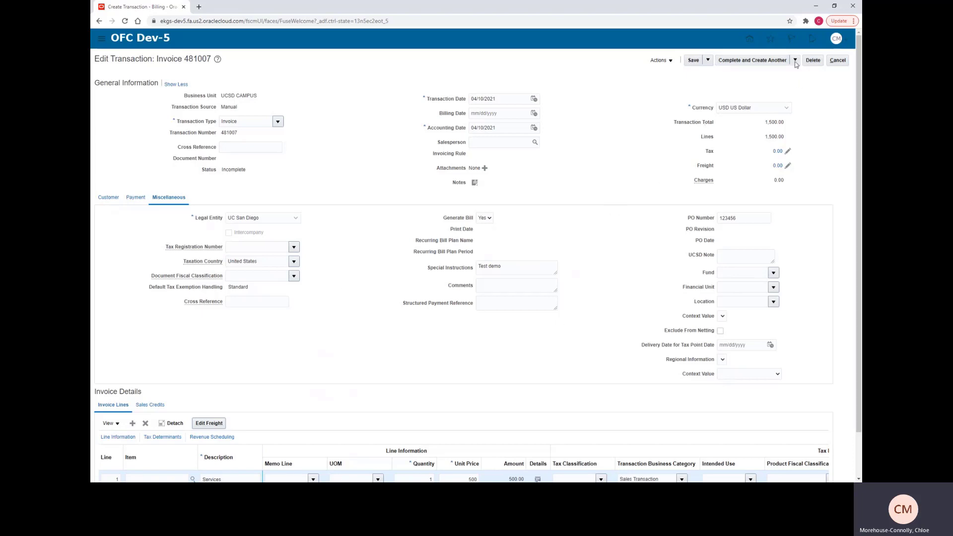
mouse_move(735, 64)
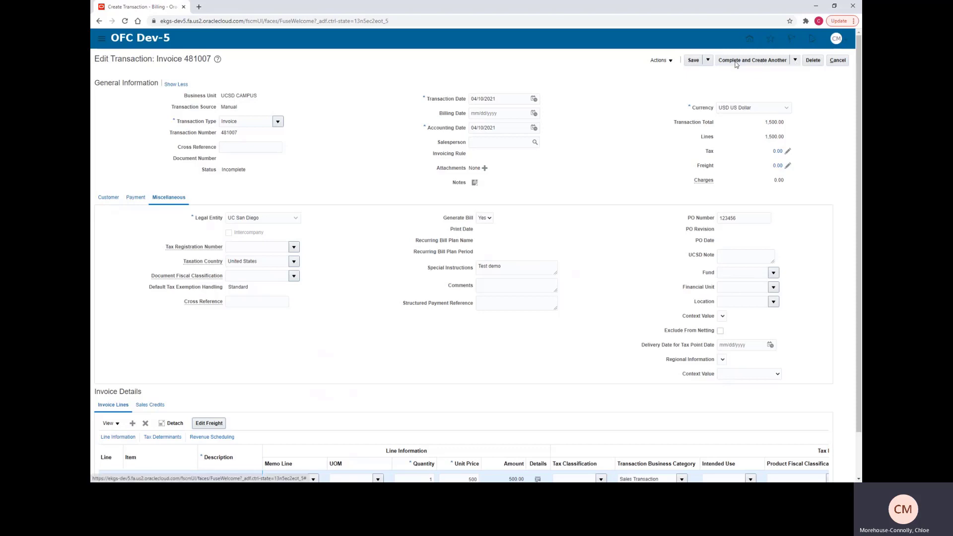
Complete the invoice with Complete and Review, then view the invoice image.
click(795, 59)
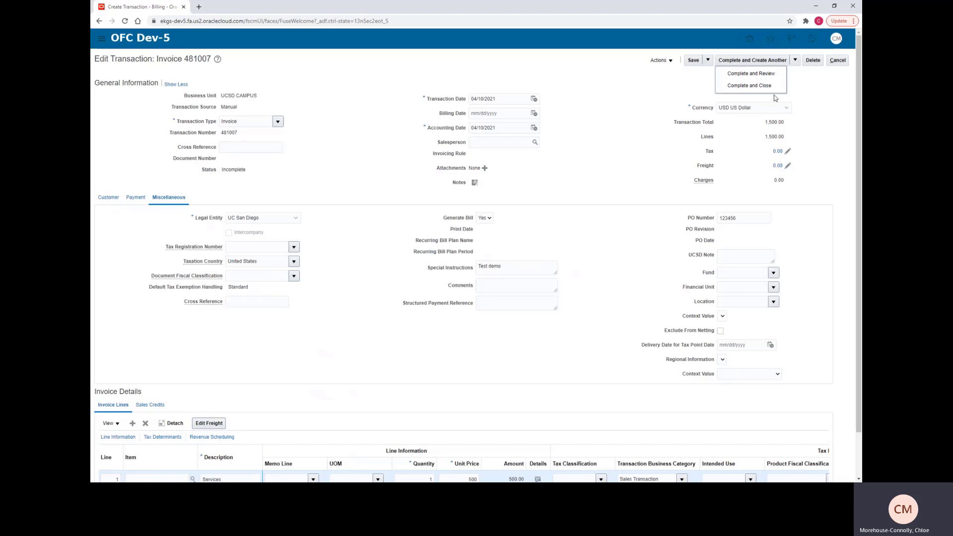
mouse_move(749, 85)
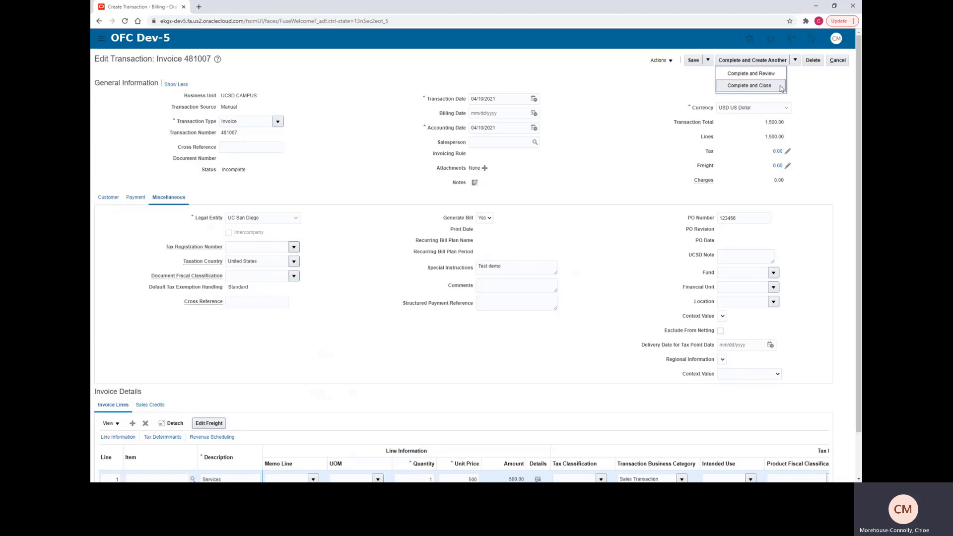
mouse_move(750, 73)
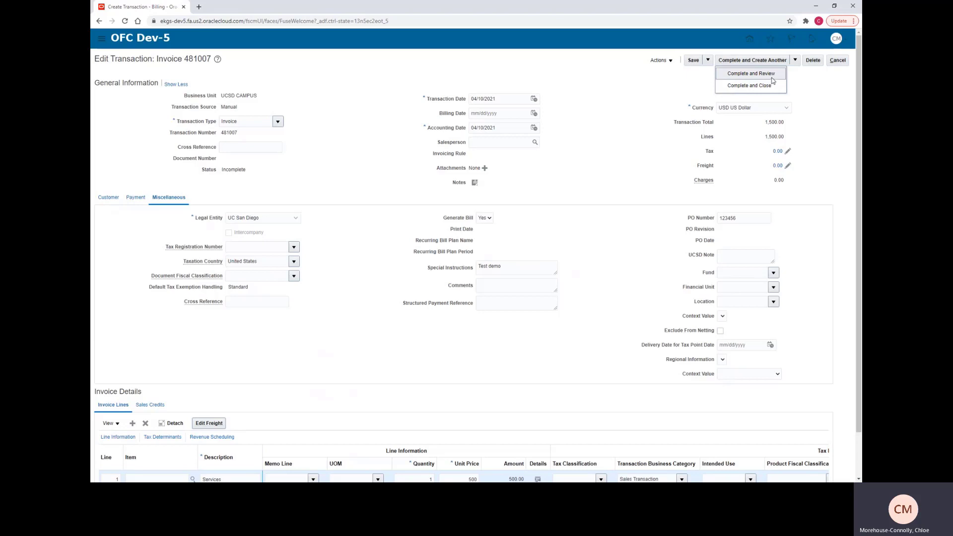
click(750, 73)
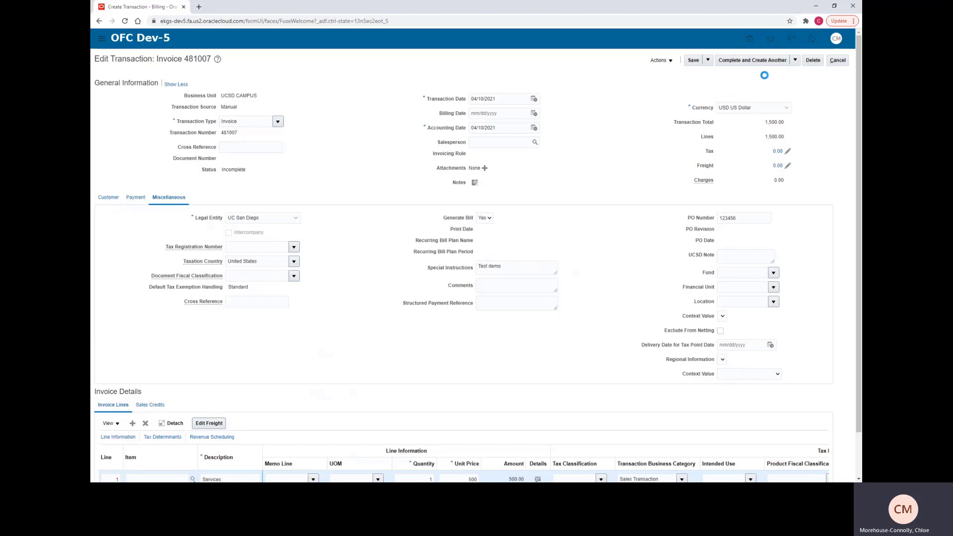
click(752, 60)
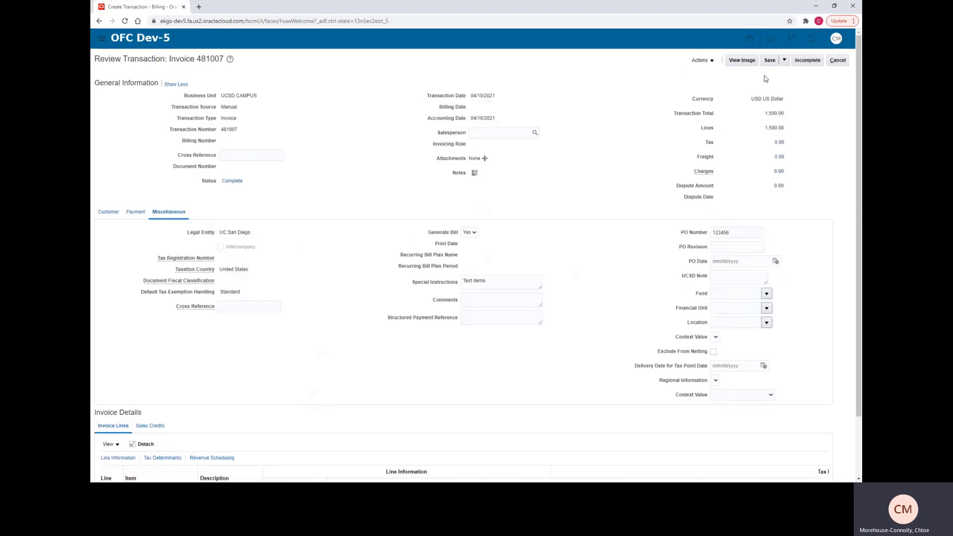
mouse_move(587, 136)
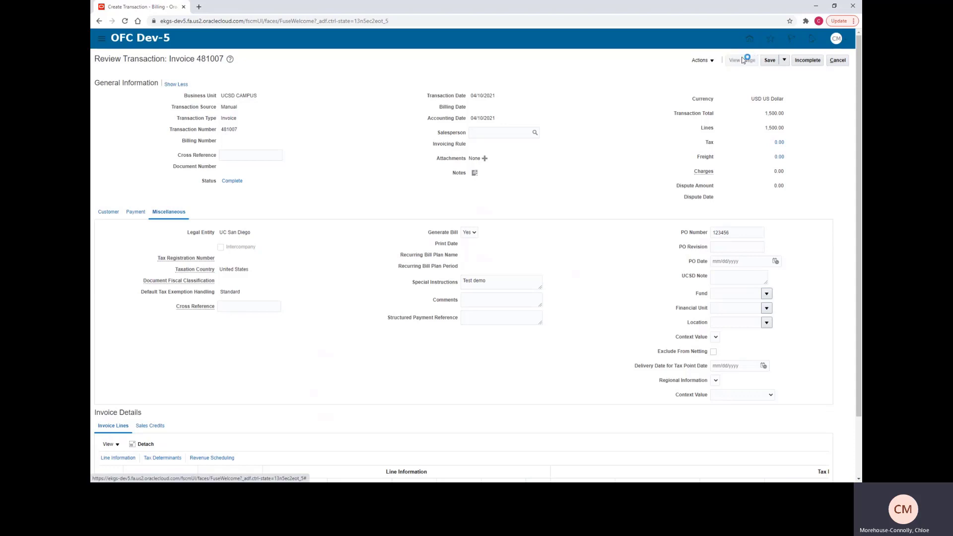
click(741, 60)
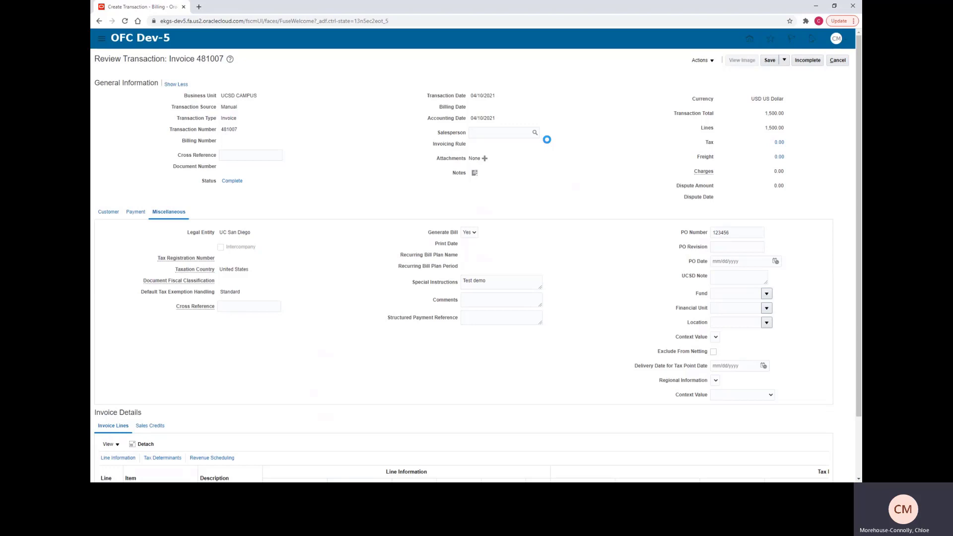
click(741, 59)
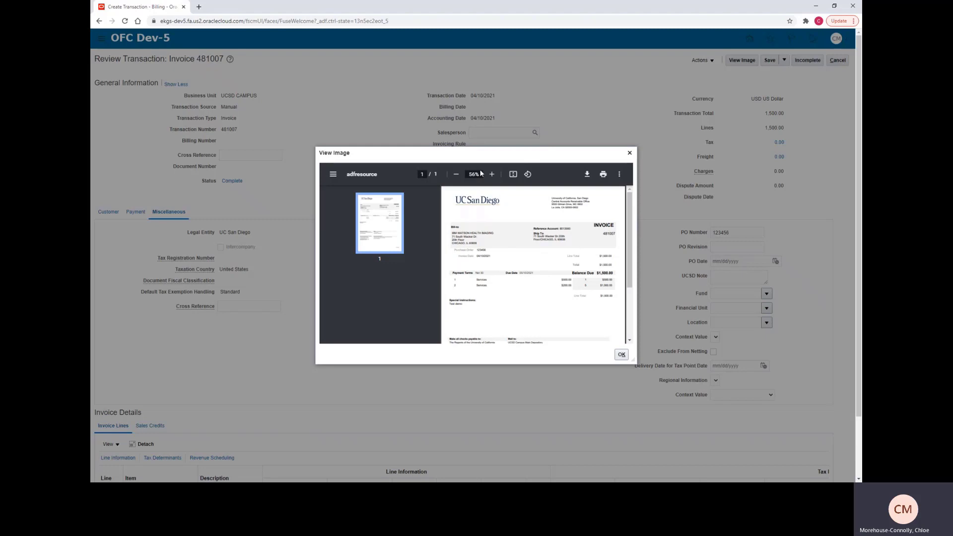
click(491, 174)
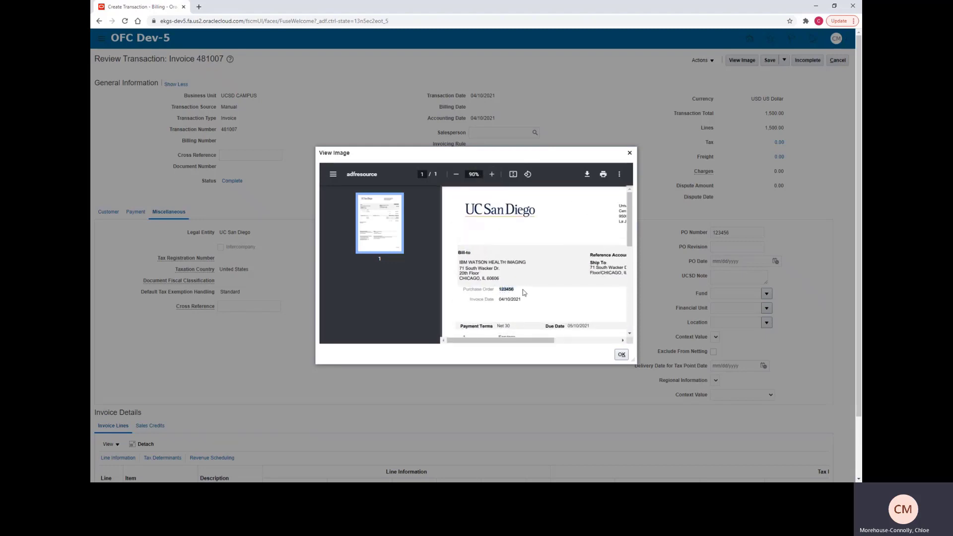
scroll(down, 3)
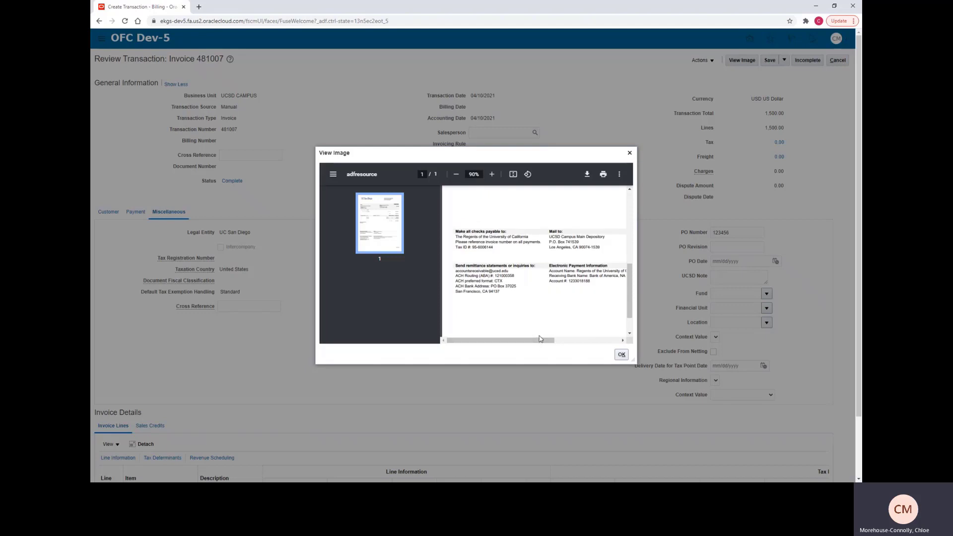
scroll(up, 3)
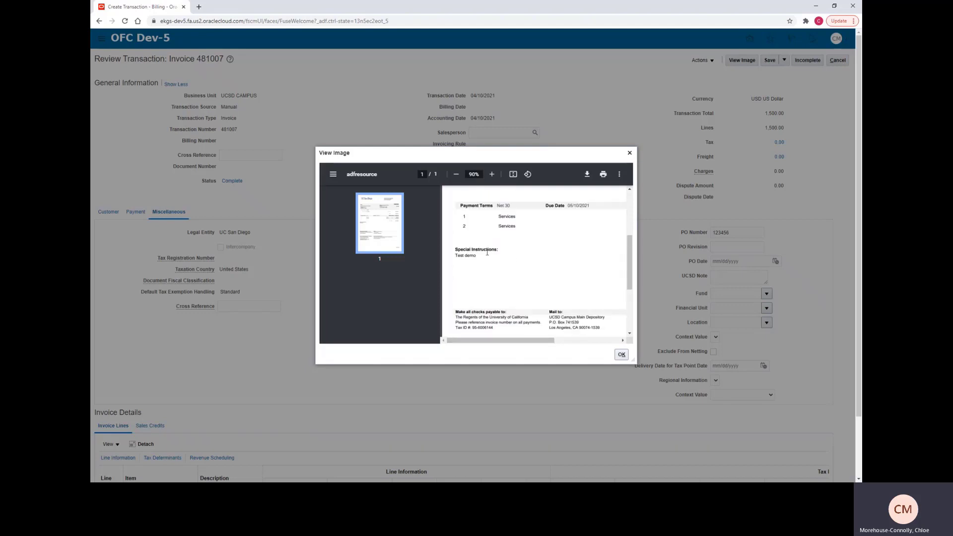
scroll(up, 3)
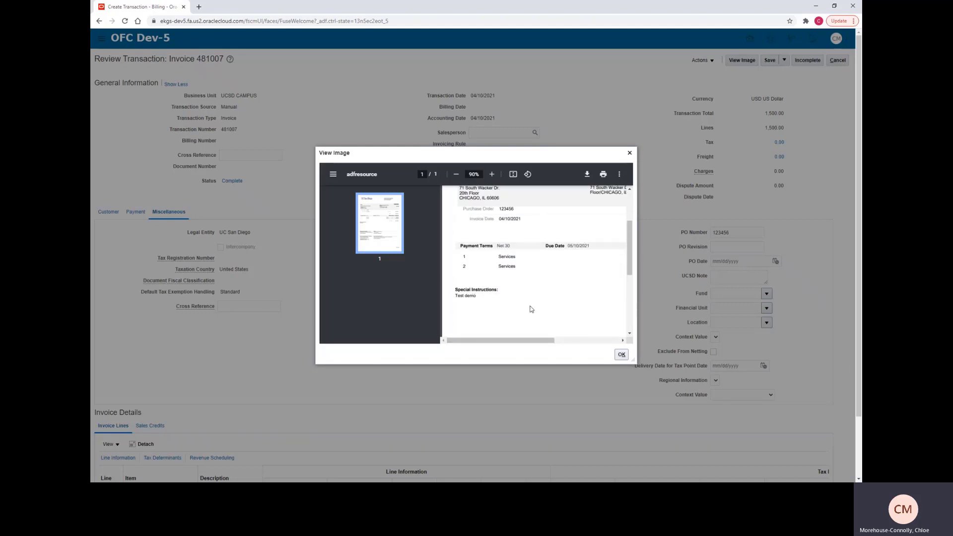
scroll(right, 3)
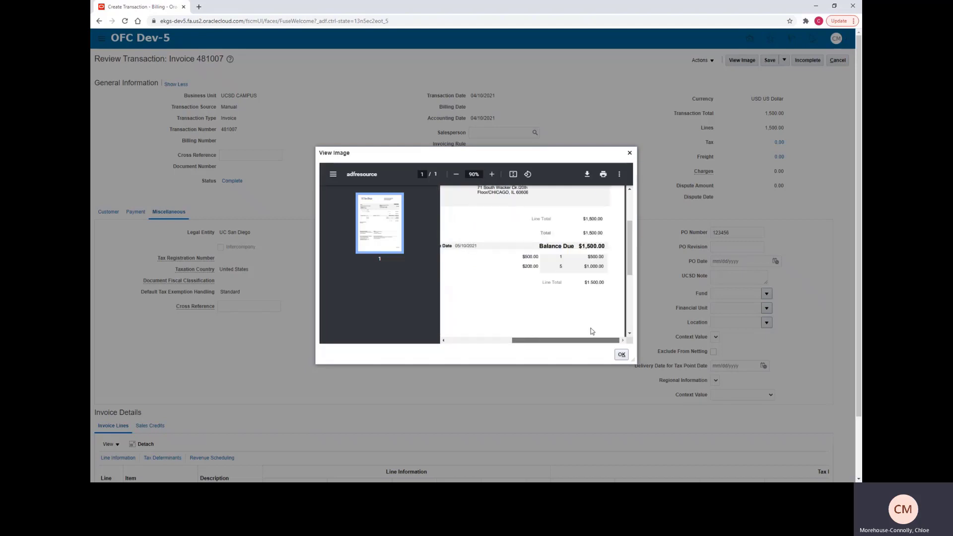
scroll(up, 3)
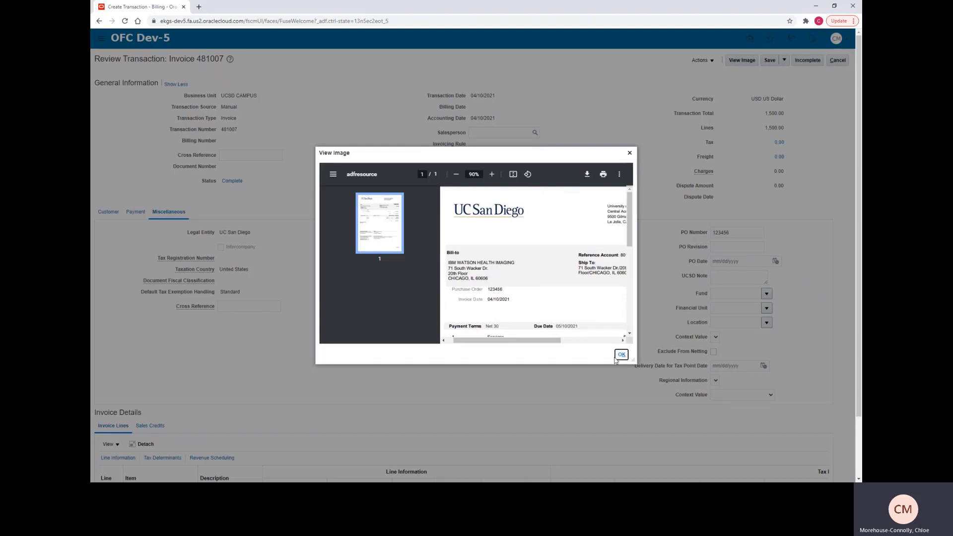
click(621, 354)
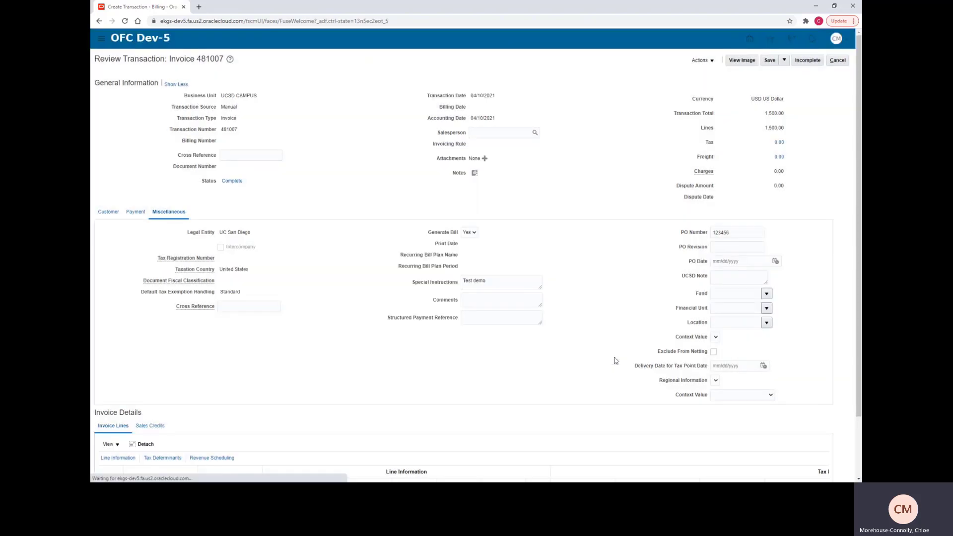
Save and close invoice 481007, then dismiss the confirmation message.
click(783, 59)
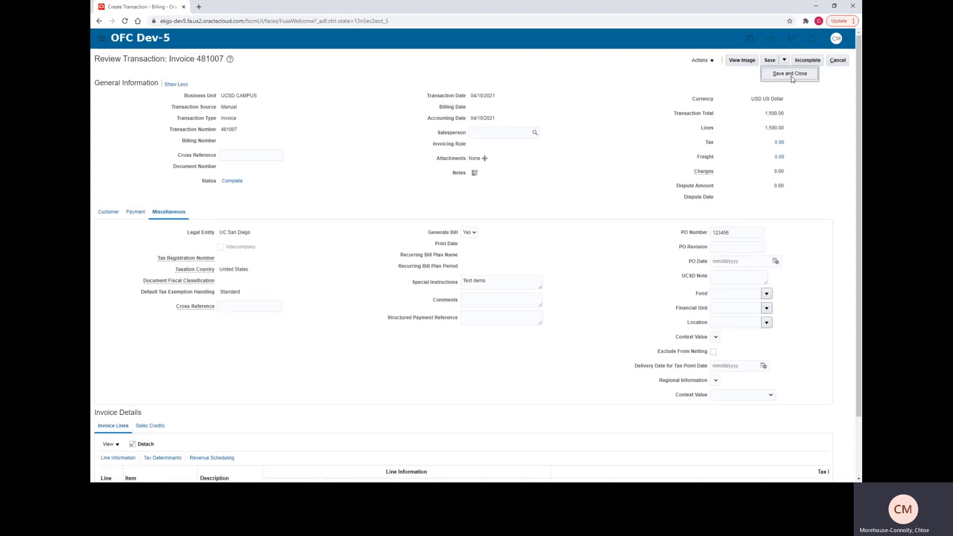
mouse_move(773, 98)
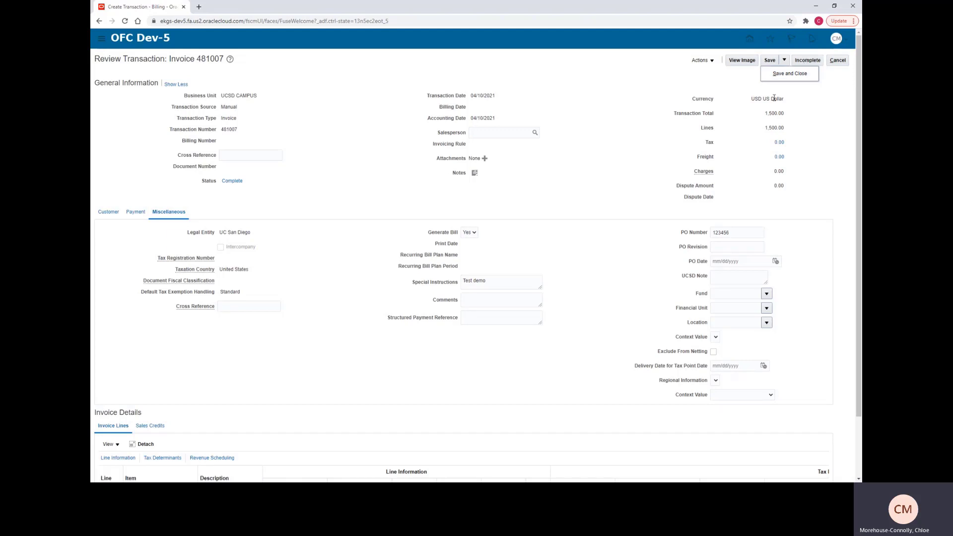
click(789, 73)
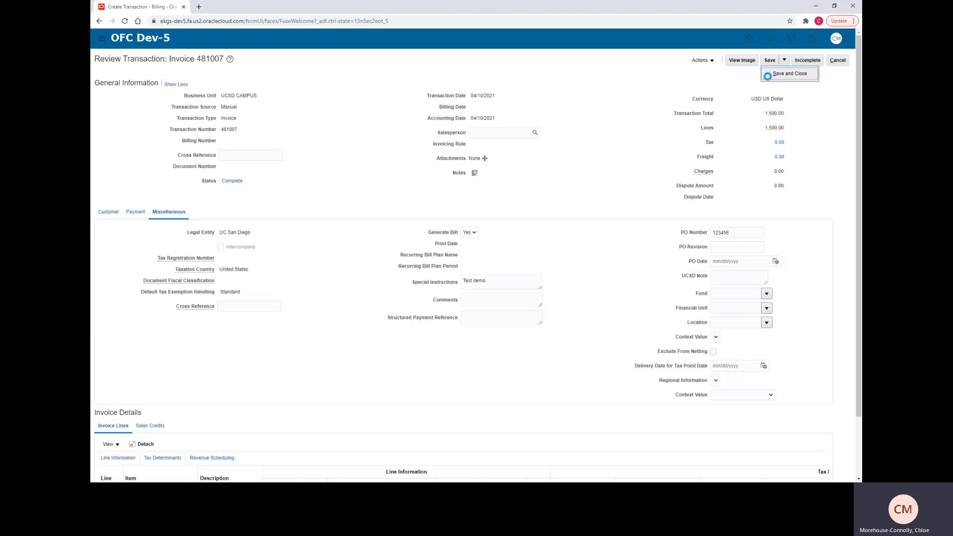
click(789, 73)
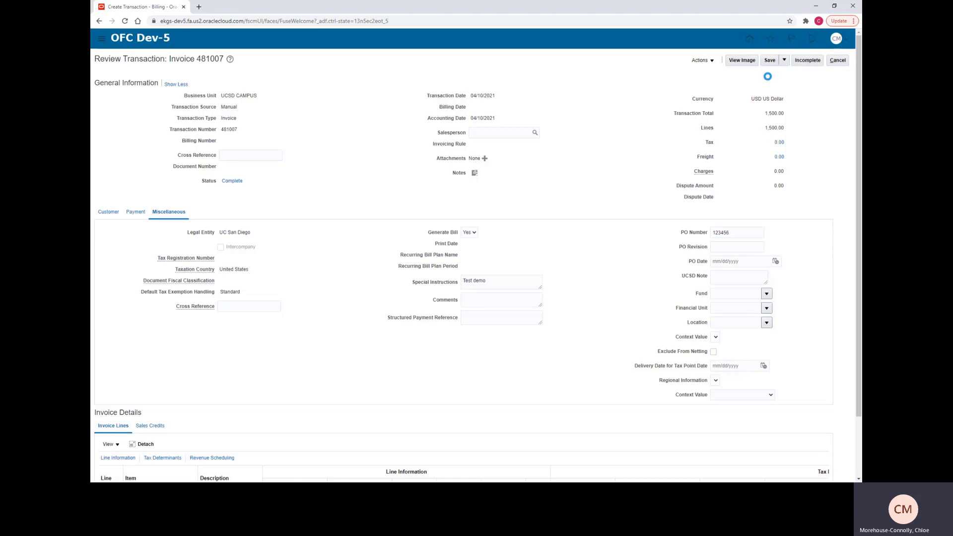
click(769, 60)
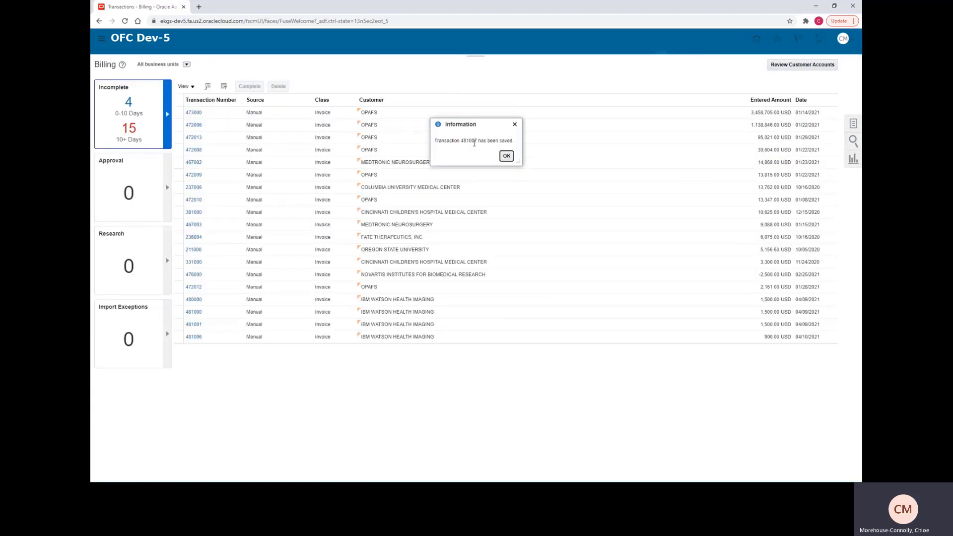
double_click(466, 140)
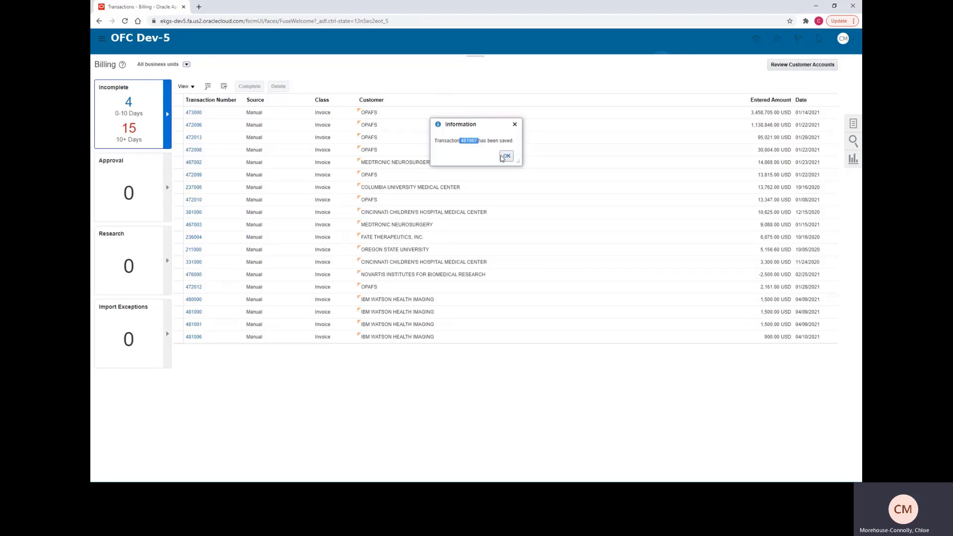
click(505, 156)
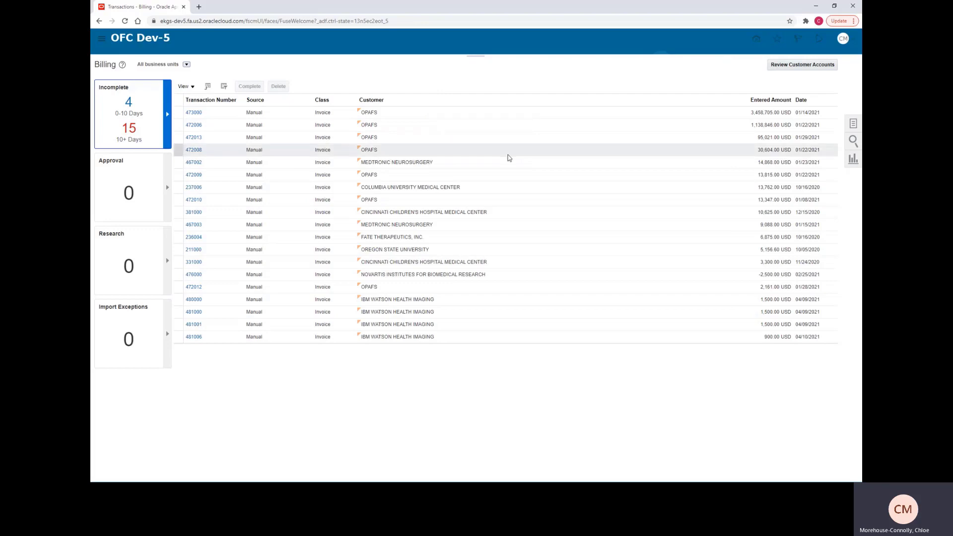